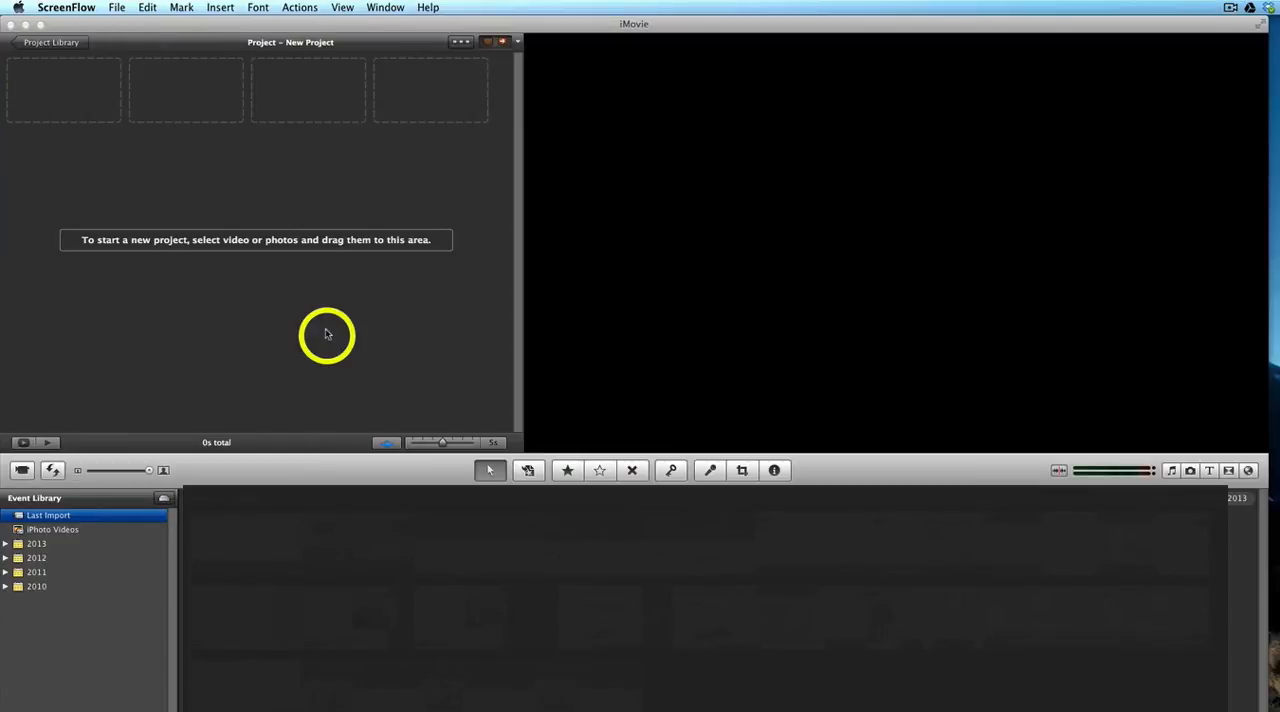
mouse_move(312, 298)
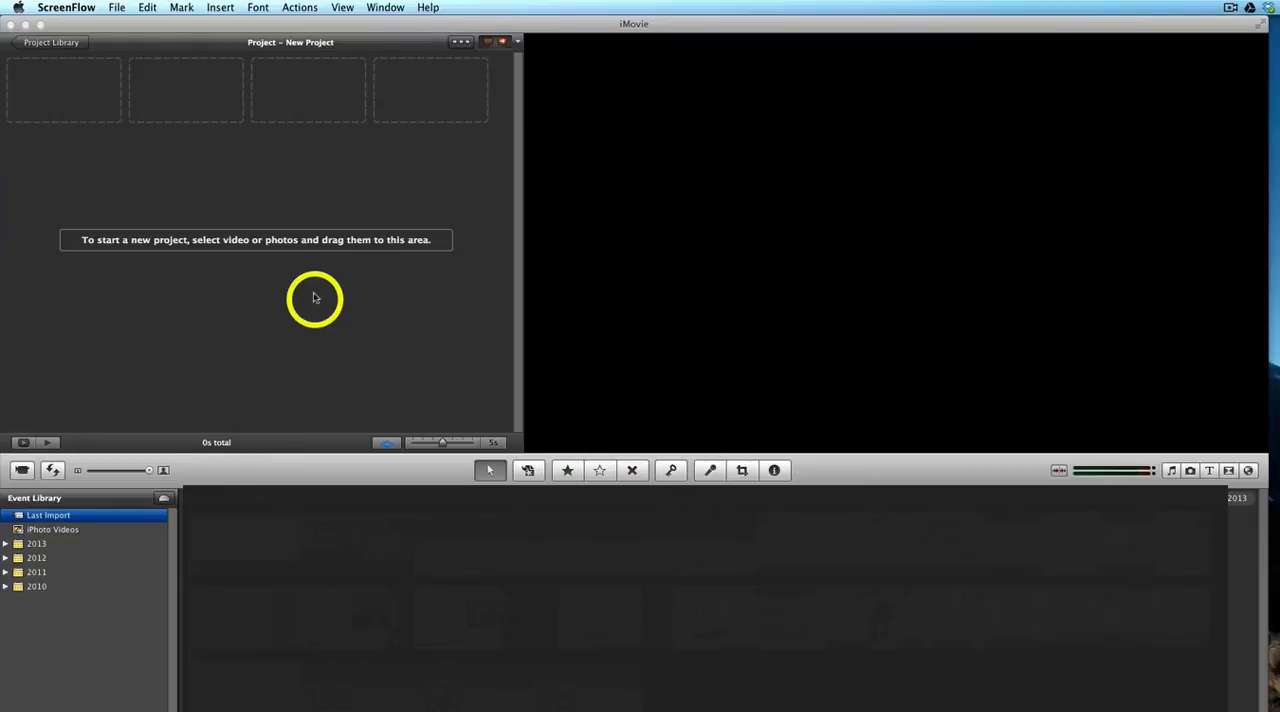
mouse_move(324, 320)
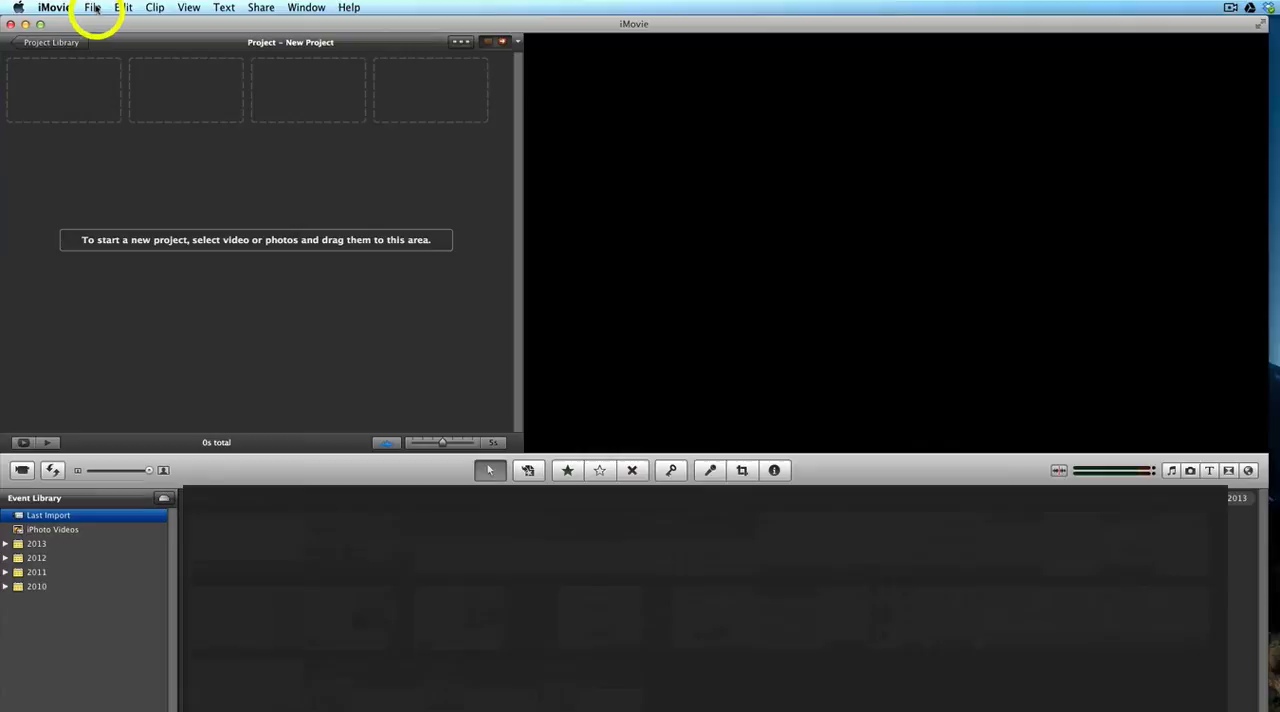
Create a new widescreen 16:9, 30 fps NTSC project with no theme via File > New Project
click(92, 8)
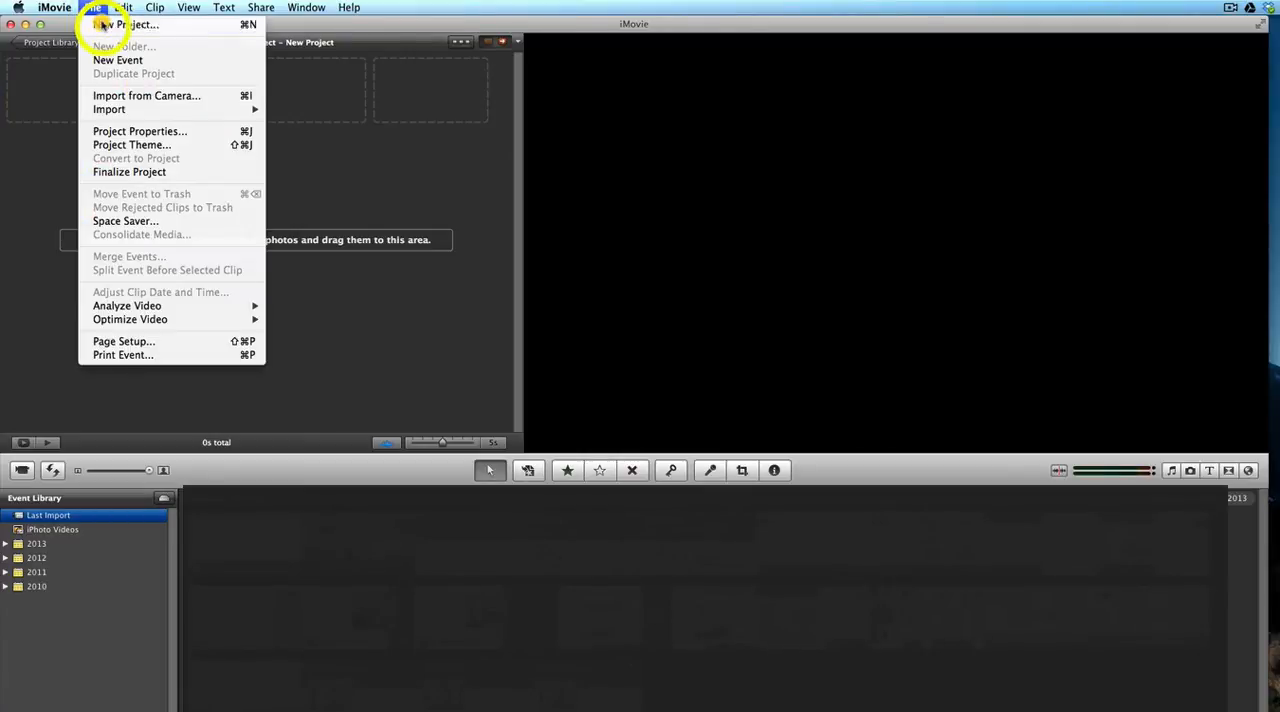
click(128, 24)
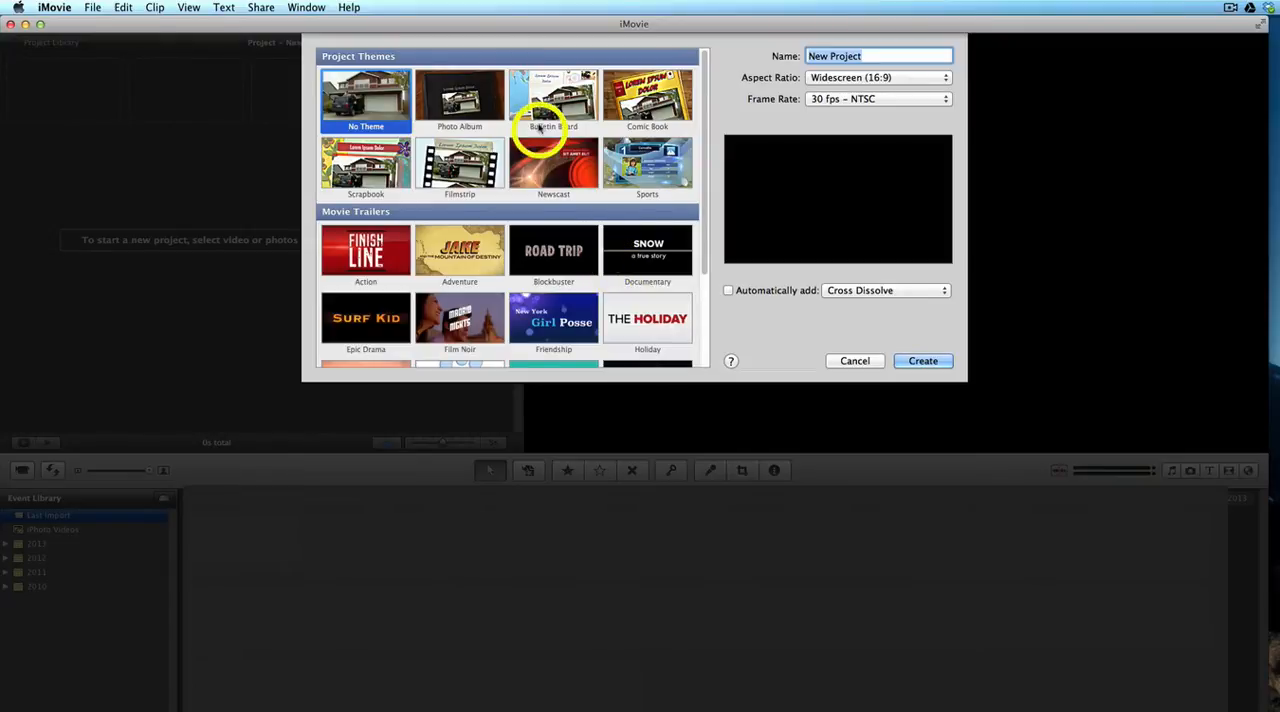
mouse_move(490, 108)
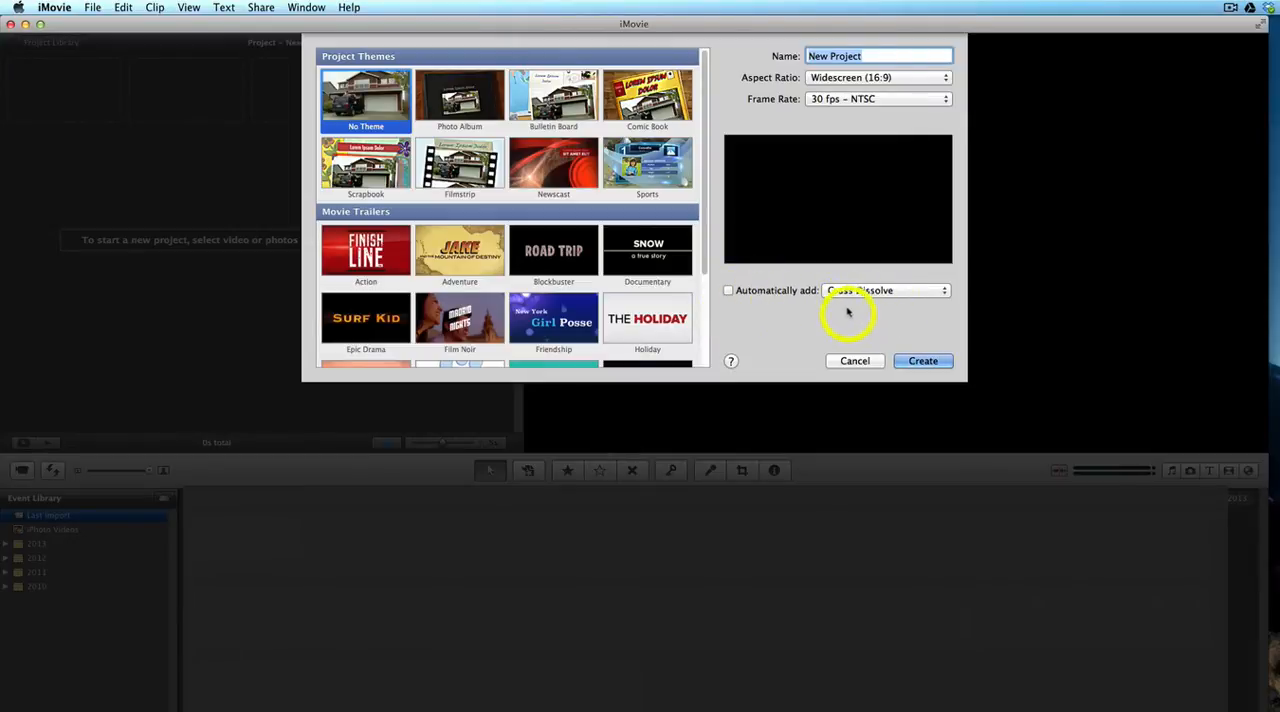
mouse_move(772, 322)
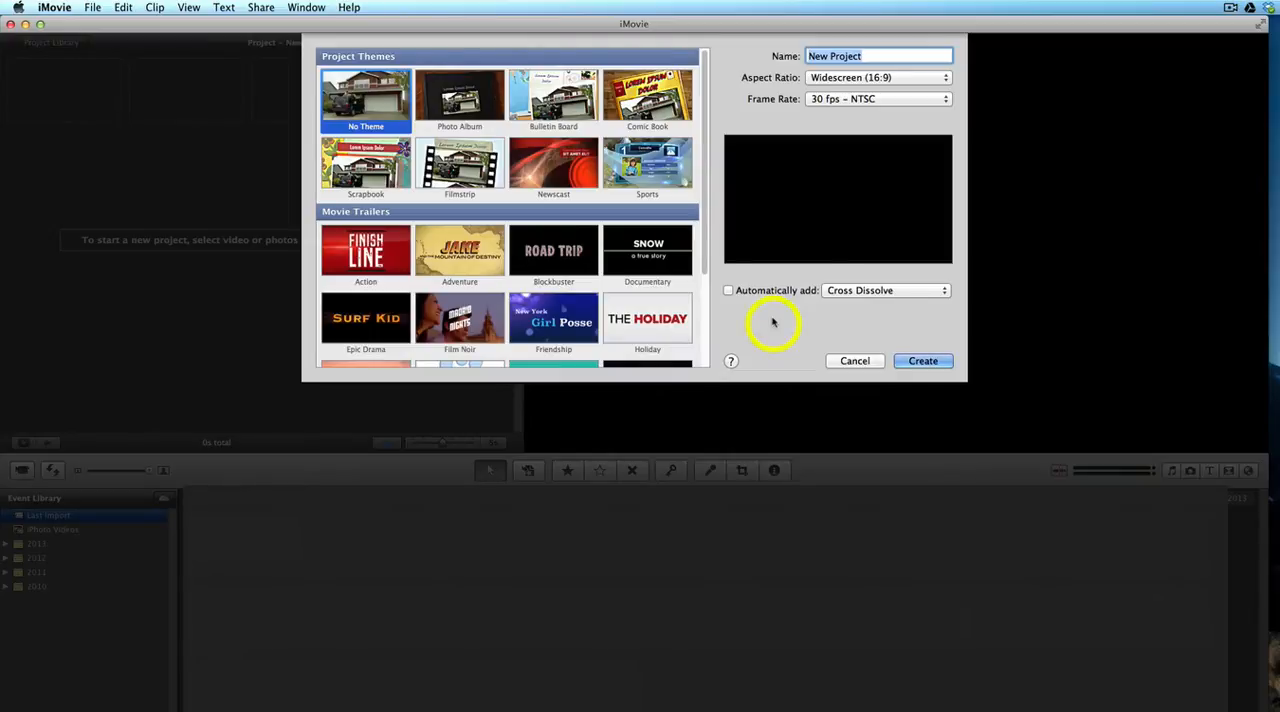
click(920, 360)
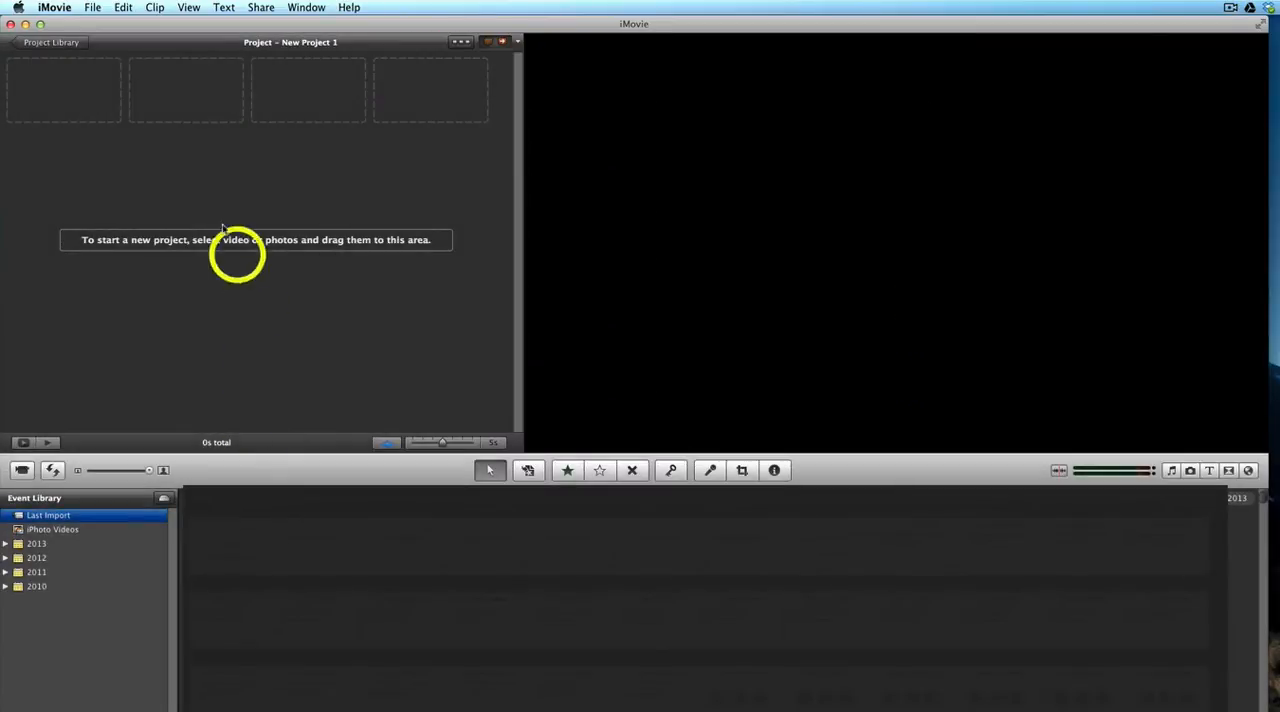
mouse_move(224, 182)
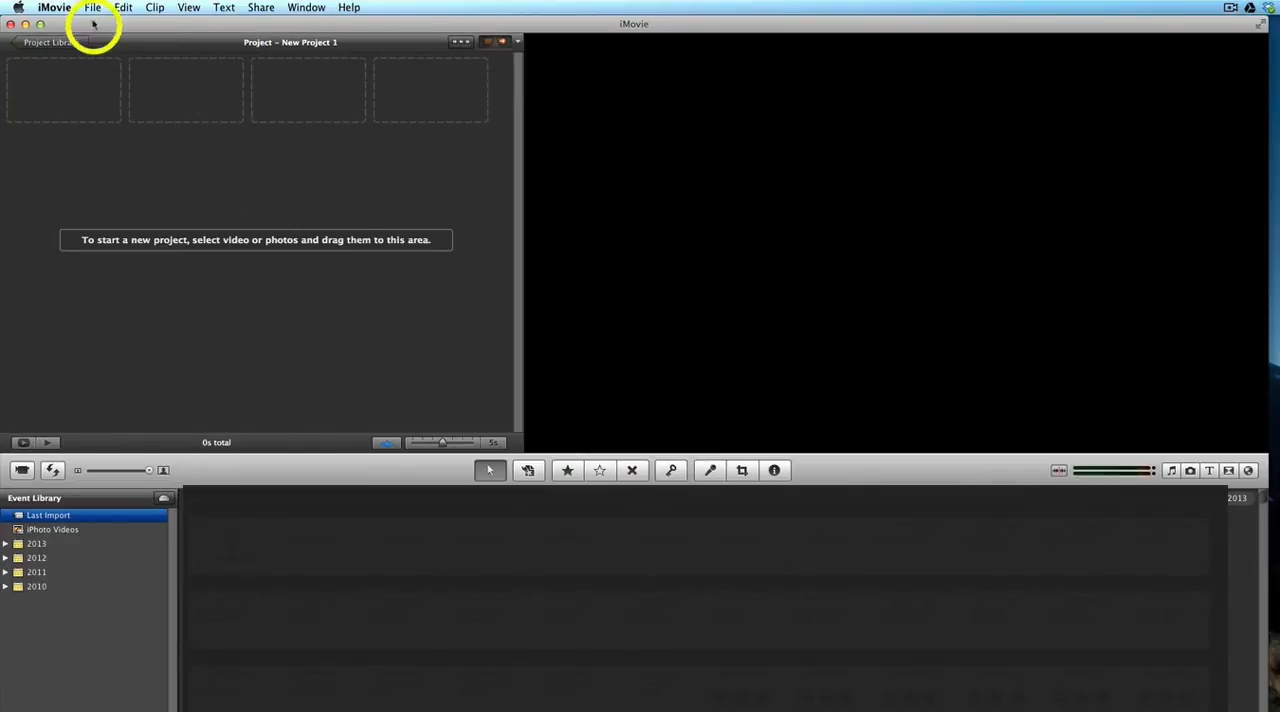
Import the last movie file in VIDEOS1 into a new event named New Project
click(92, 8)
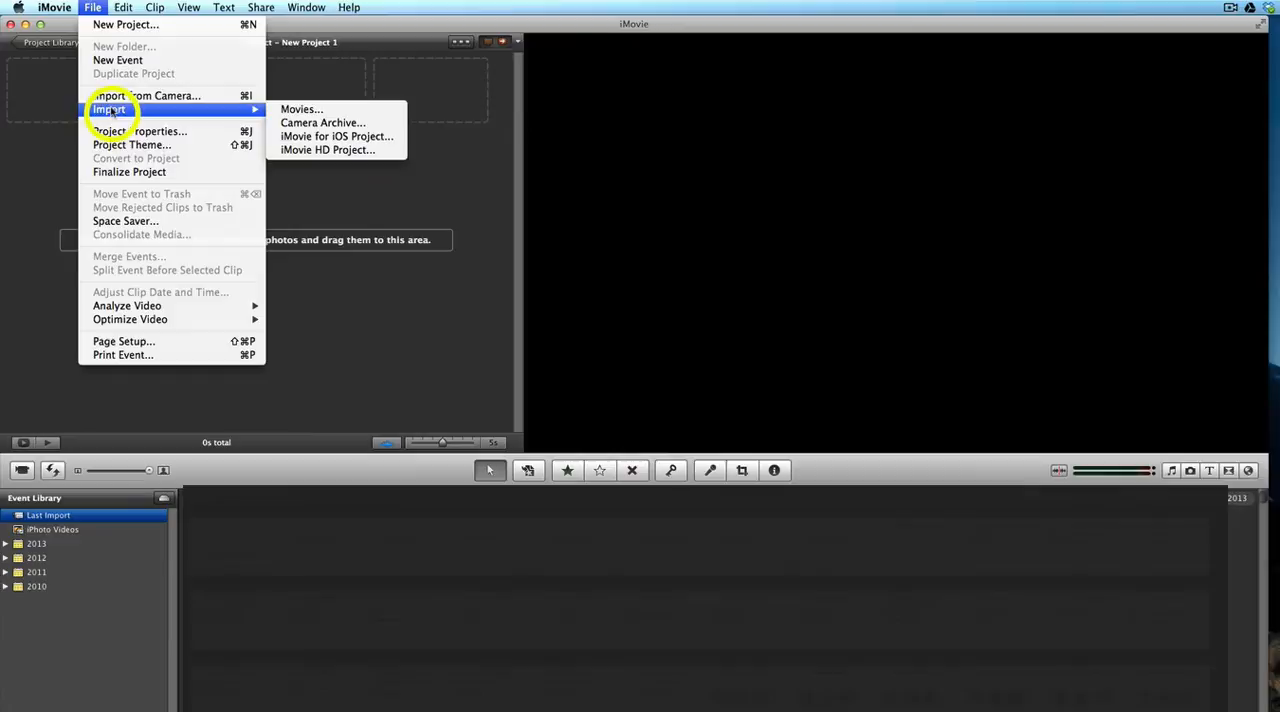
click(300, 110)
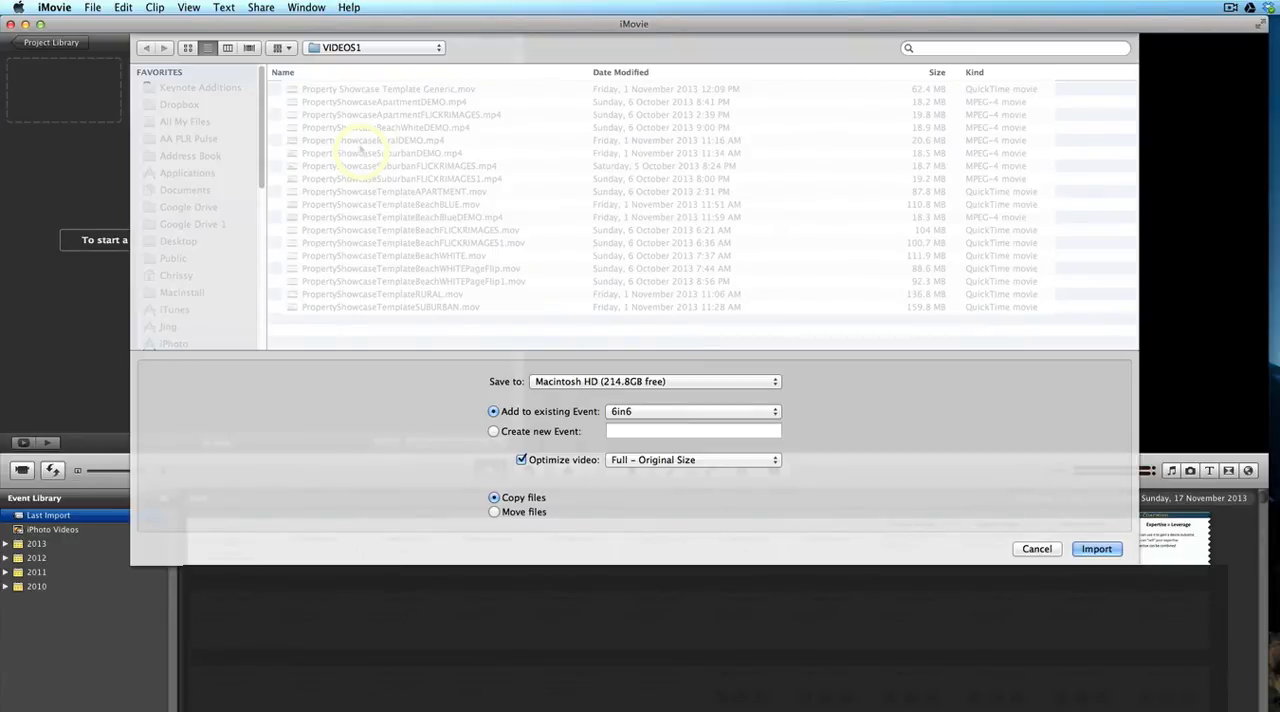
mouse_move(436, 316)
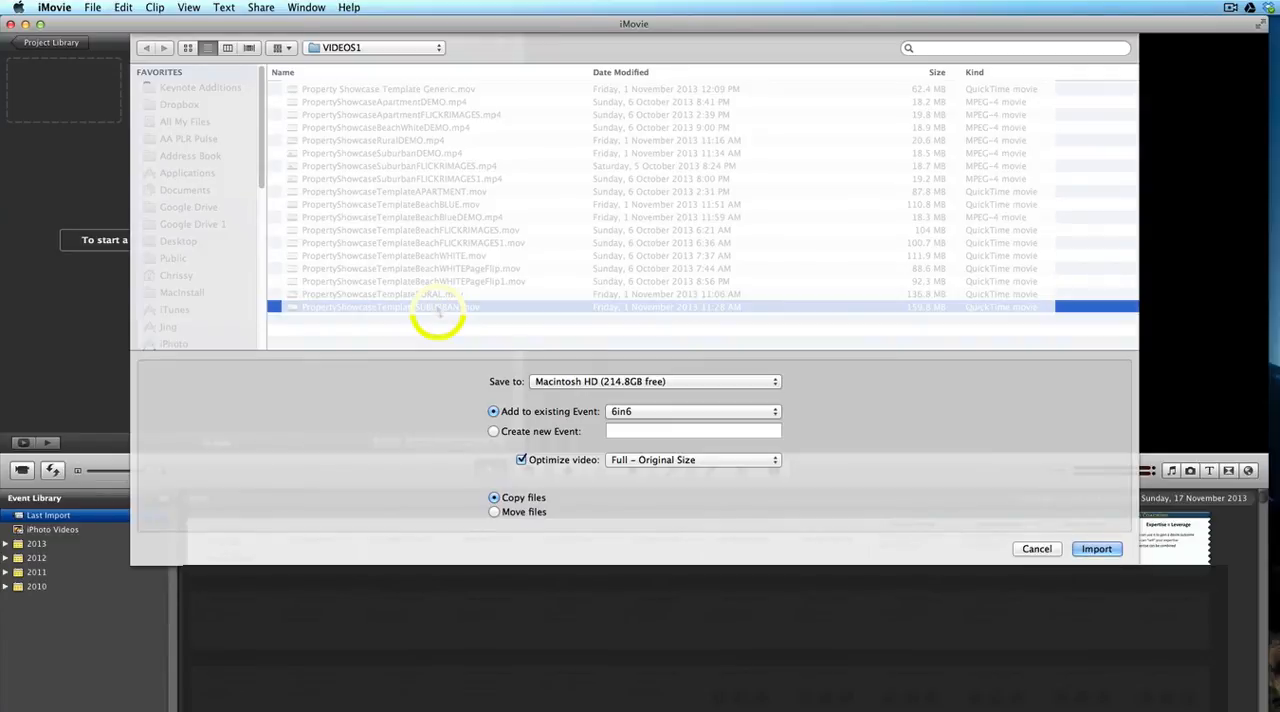
click(492, 432)
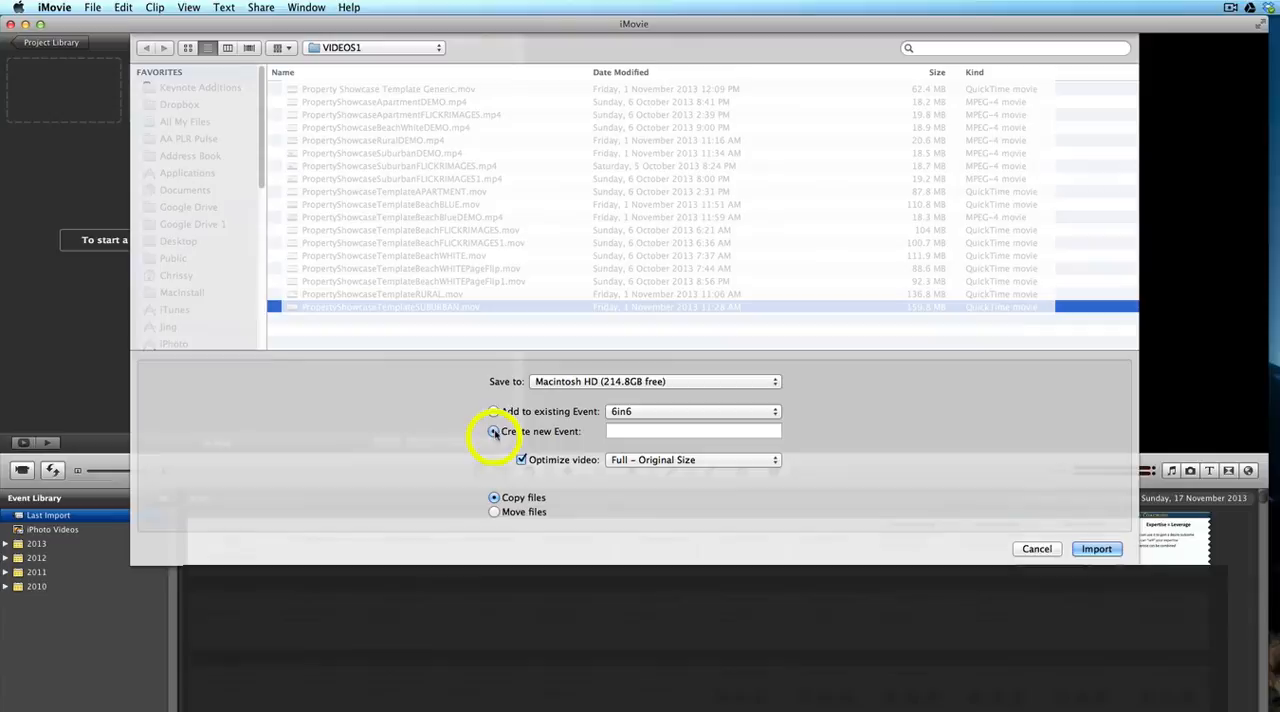
click(492, 432)
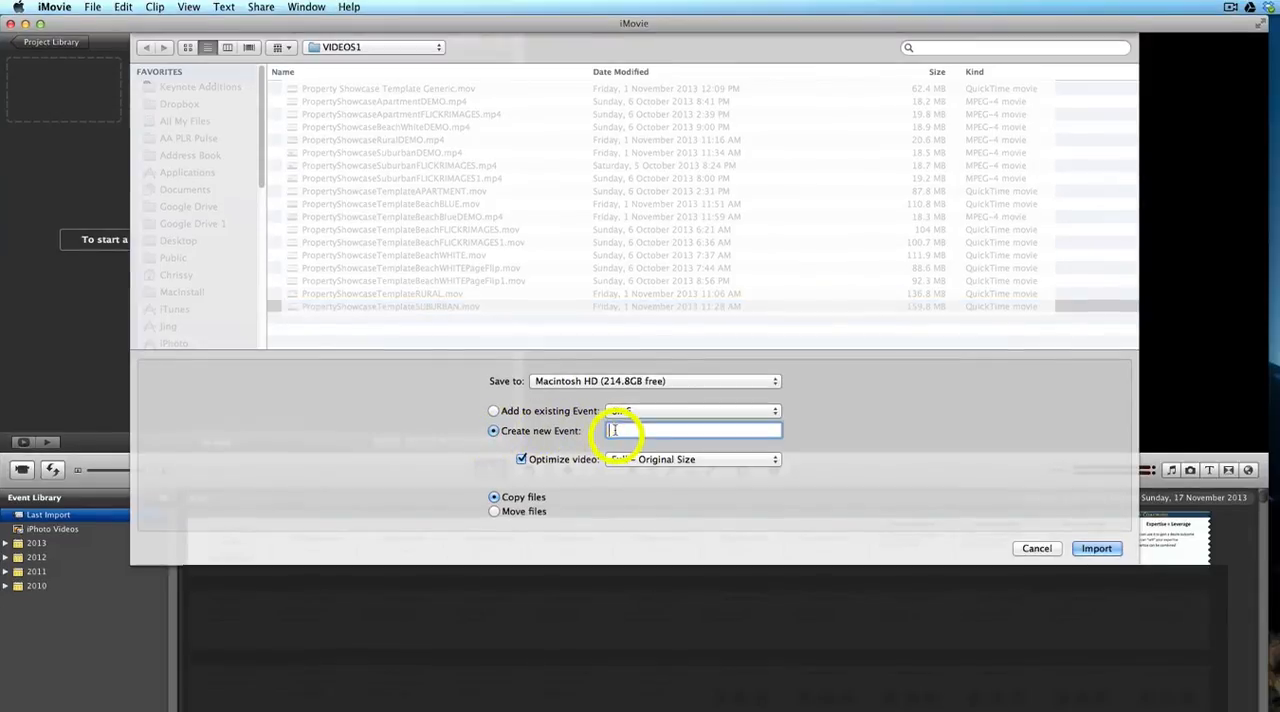
text(New Project)
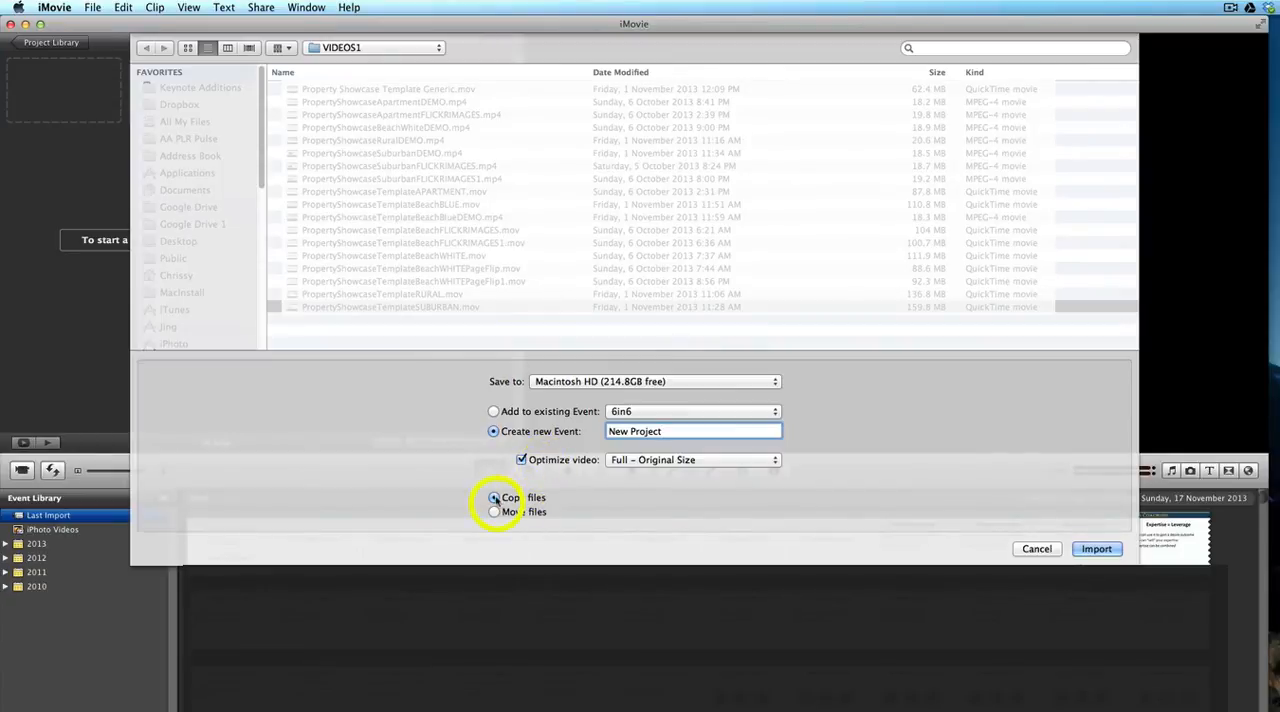
mouse_move(492, 510)
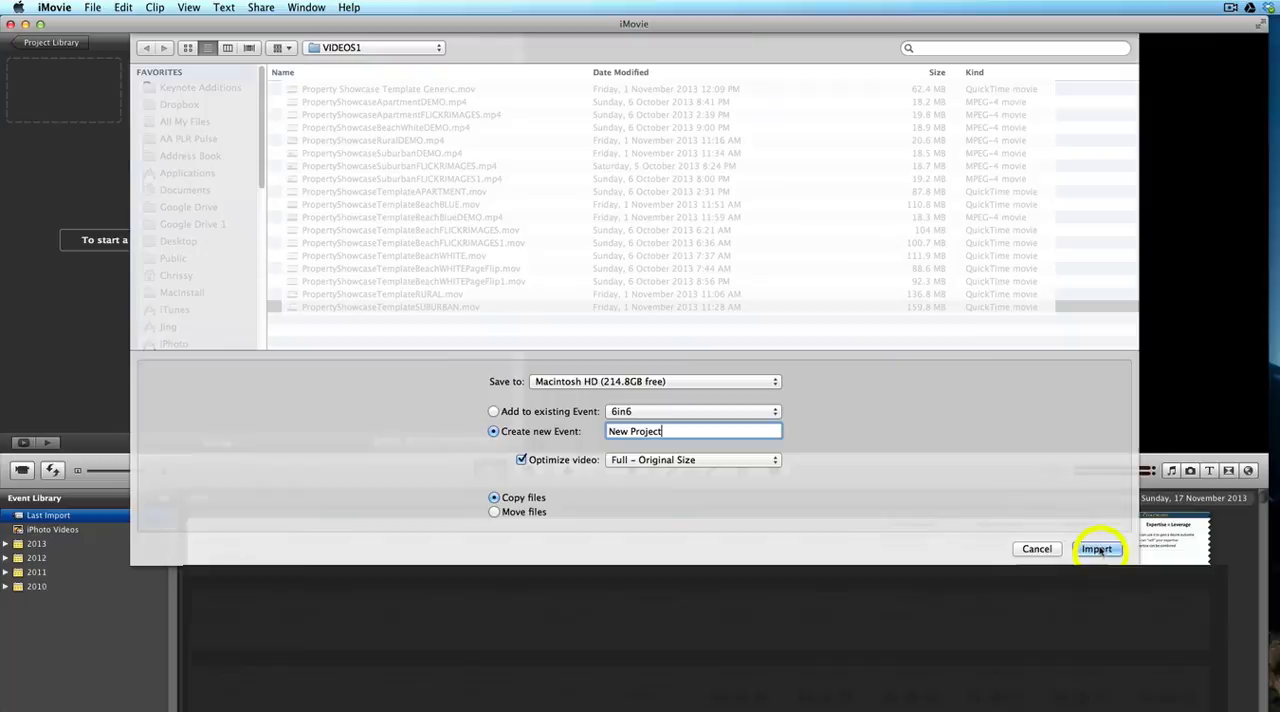
click(1096, 548)
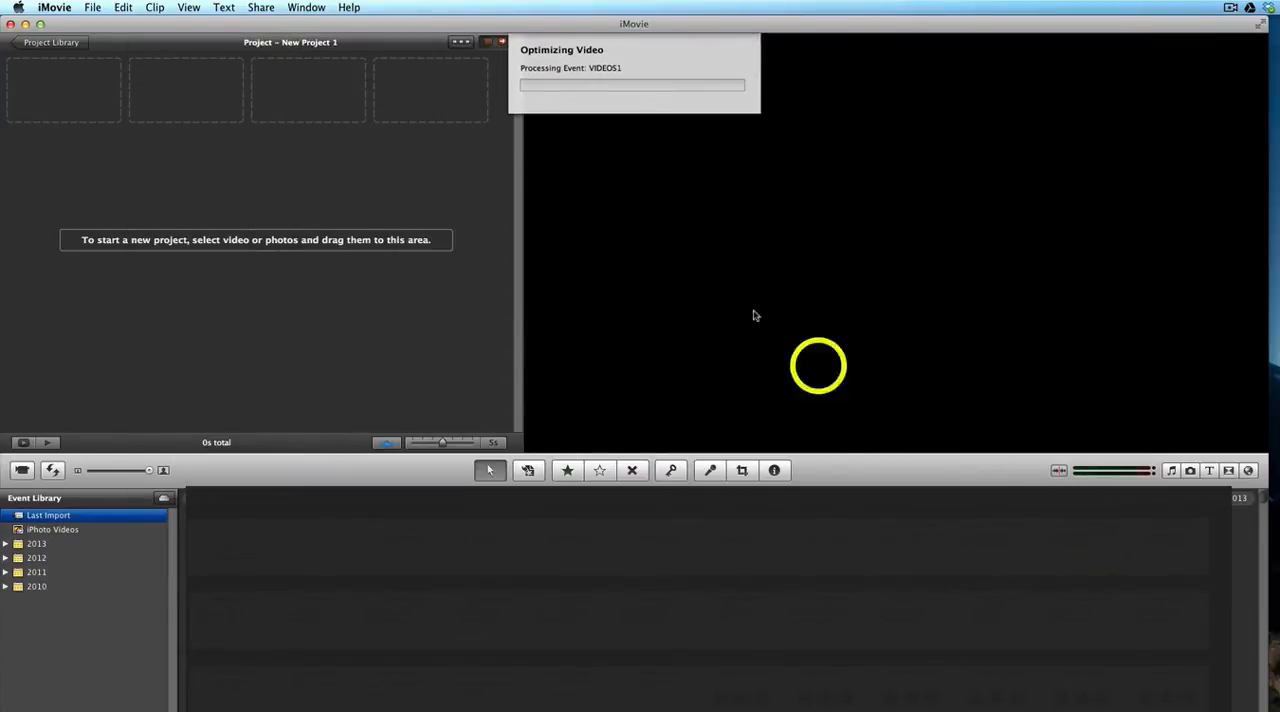
mouse_move(556, 164)
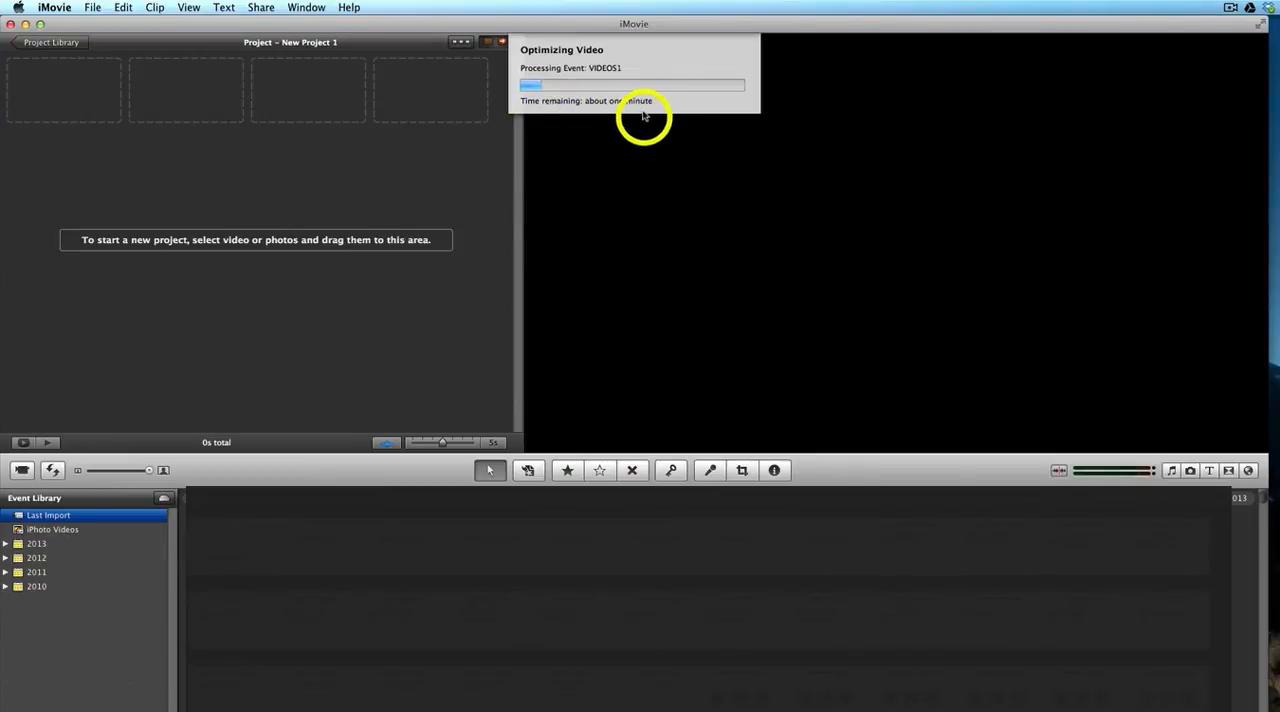
mouse_move(672, 112)
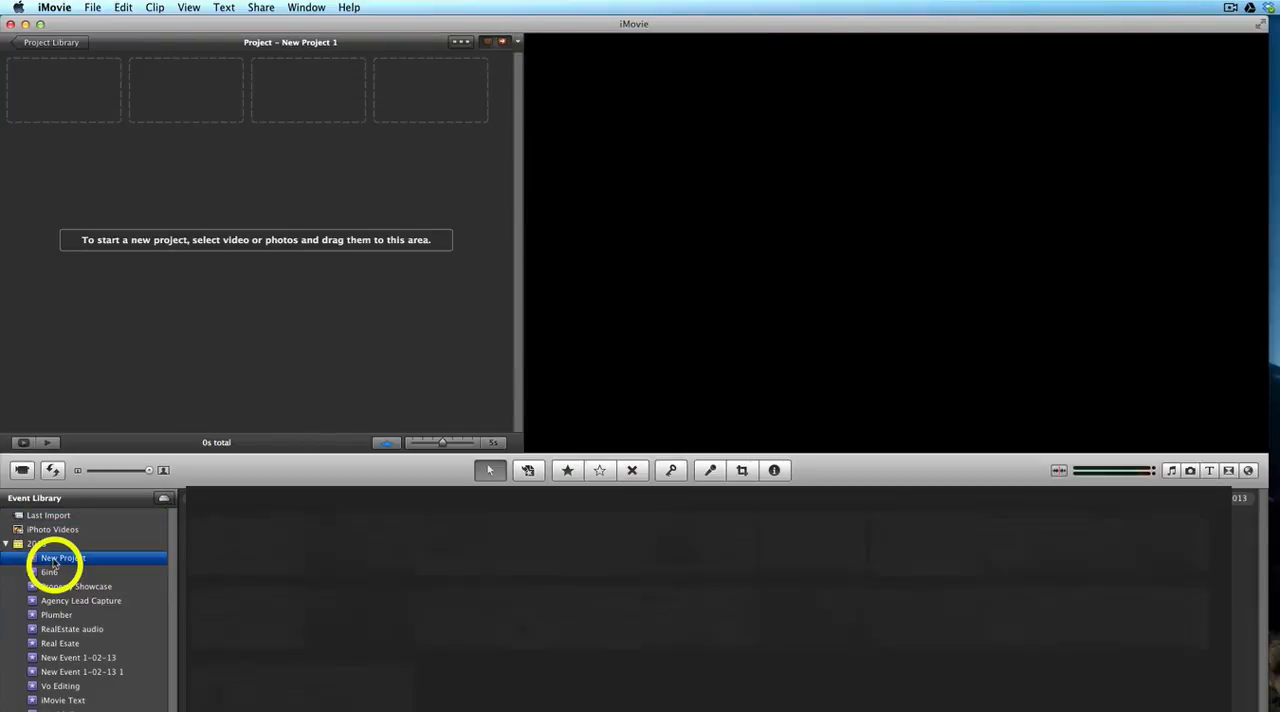
Show the property showcase footage in the New Project event
click(64, 556)
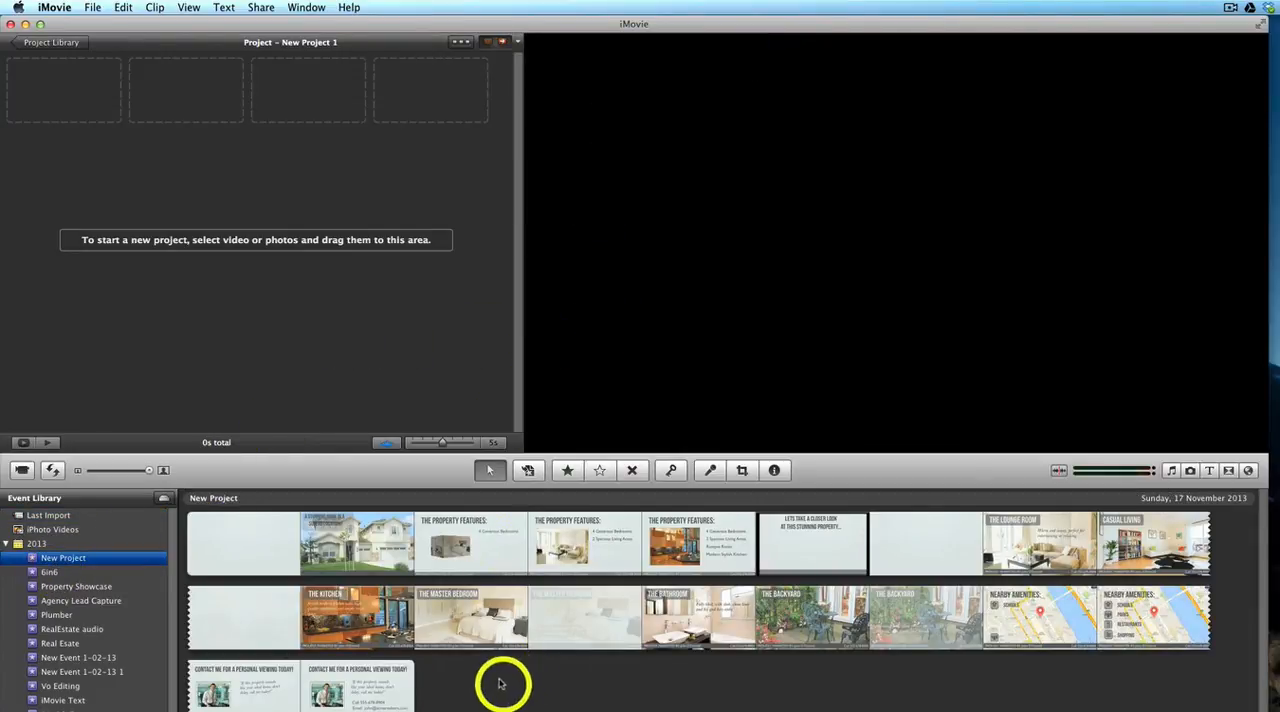
mouse_move(504, 700)
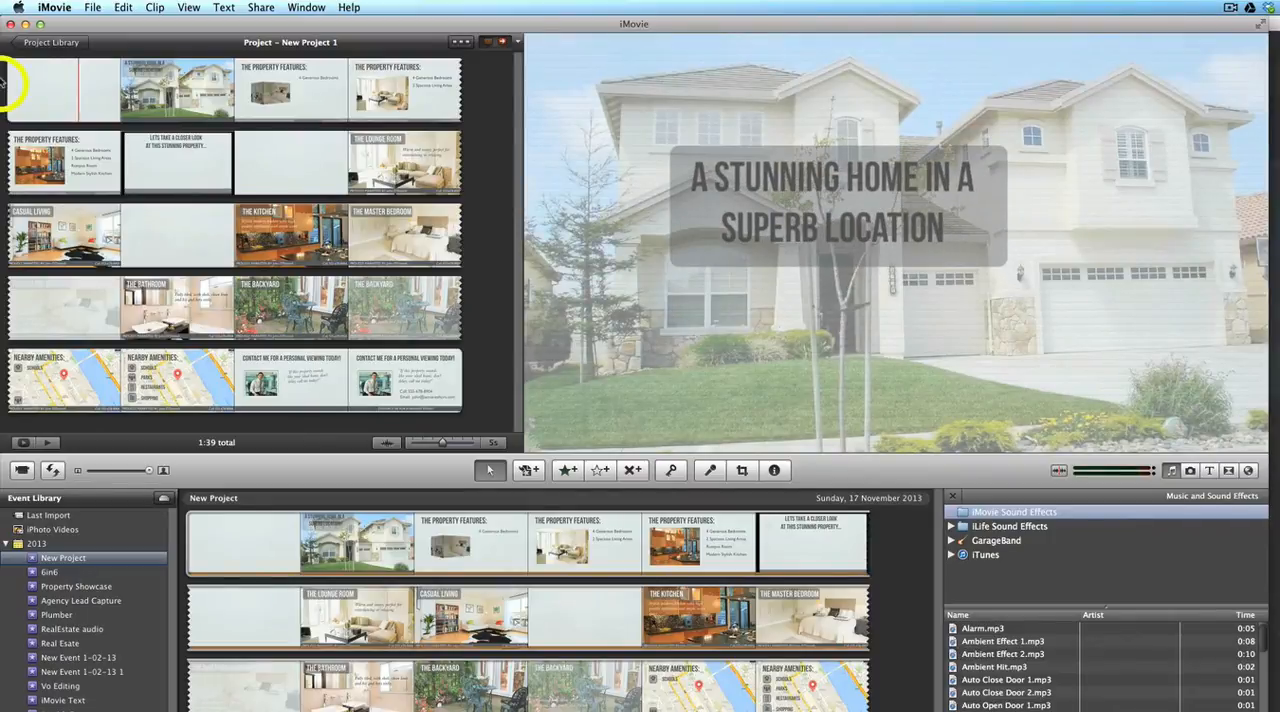
mouse_move(180, 96)
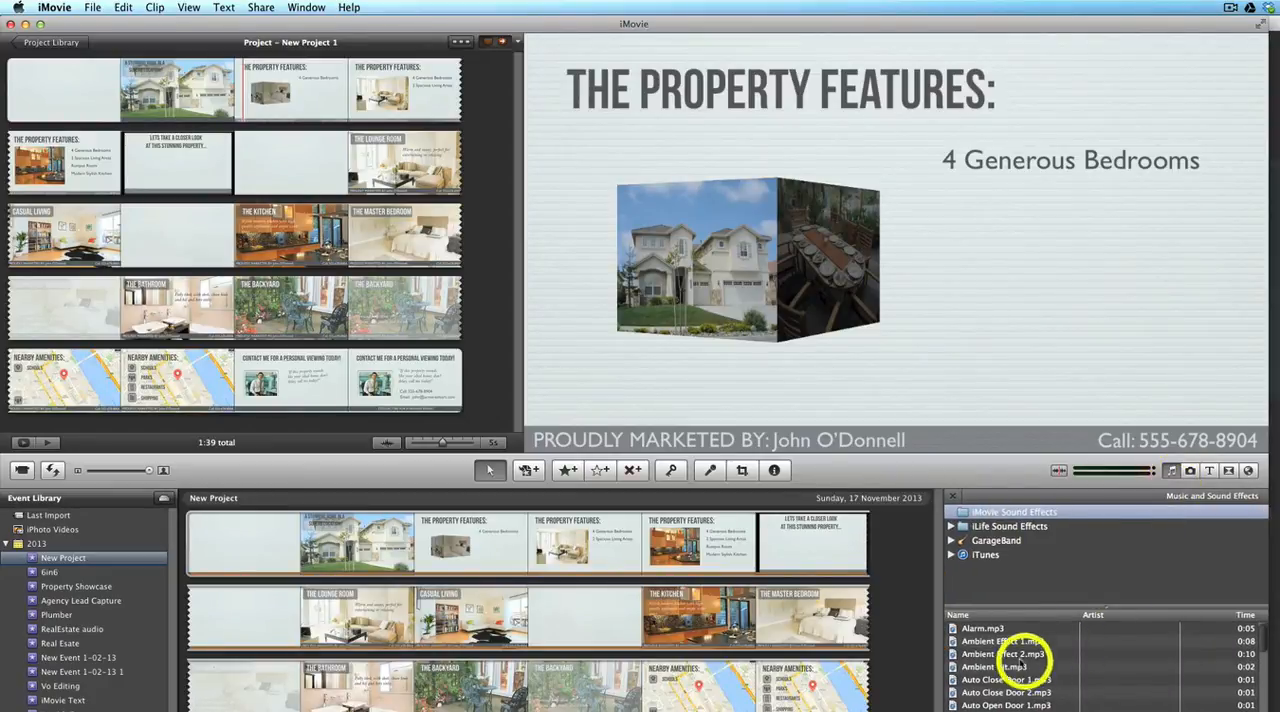
Show the iTunes library songs in the Music and Sound Effects browser
click(984, 554)
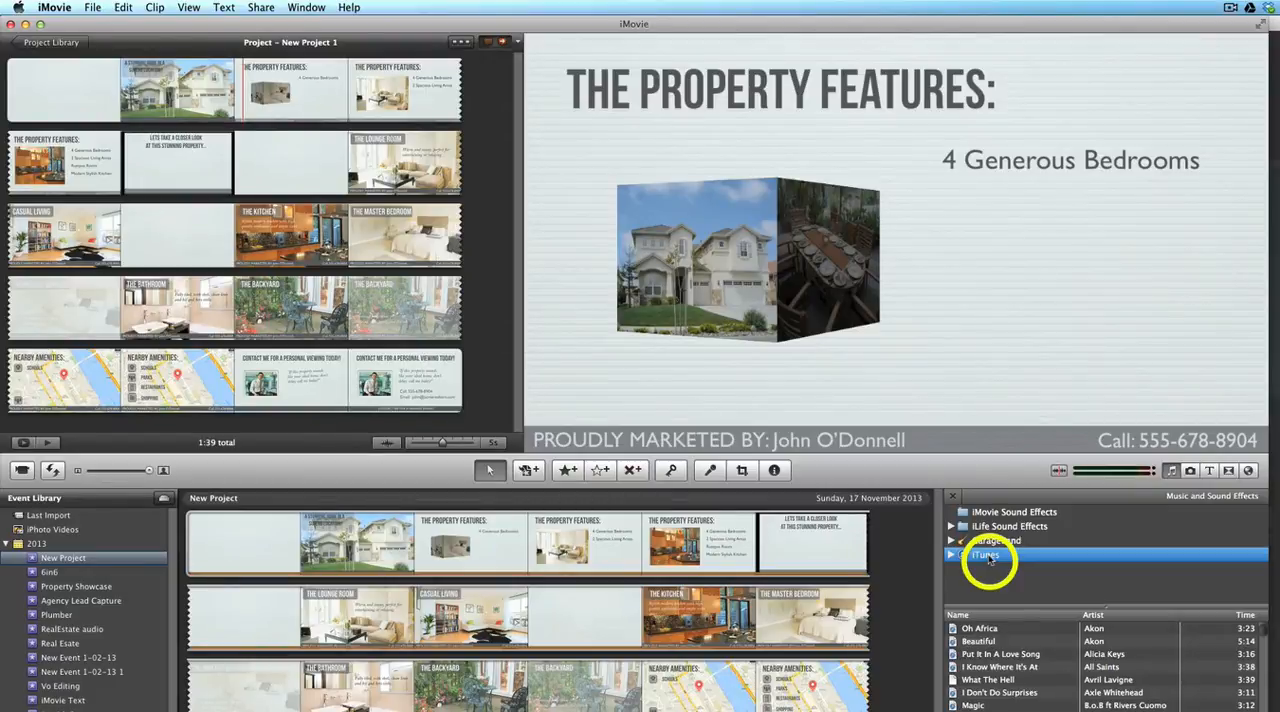
click(120, 90)
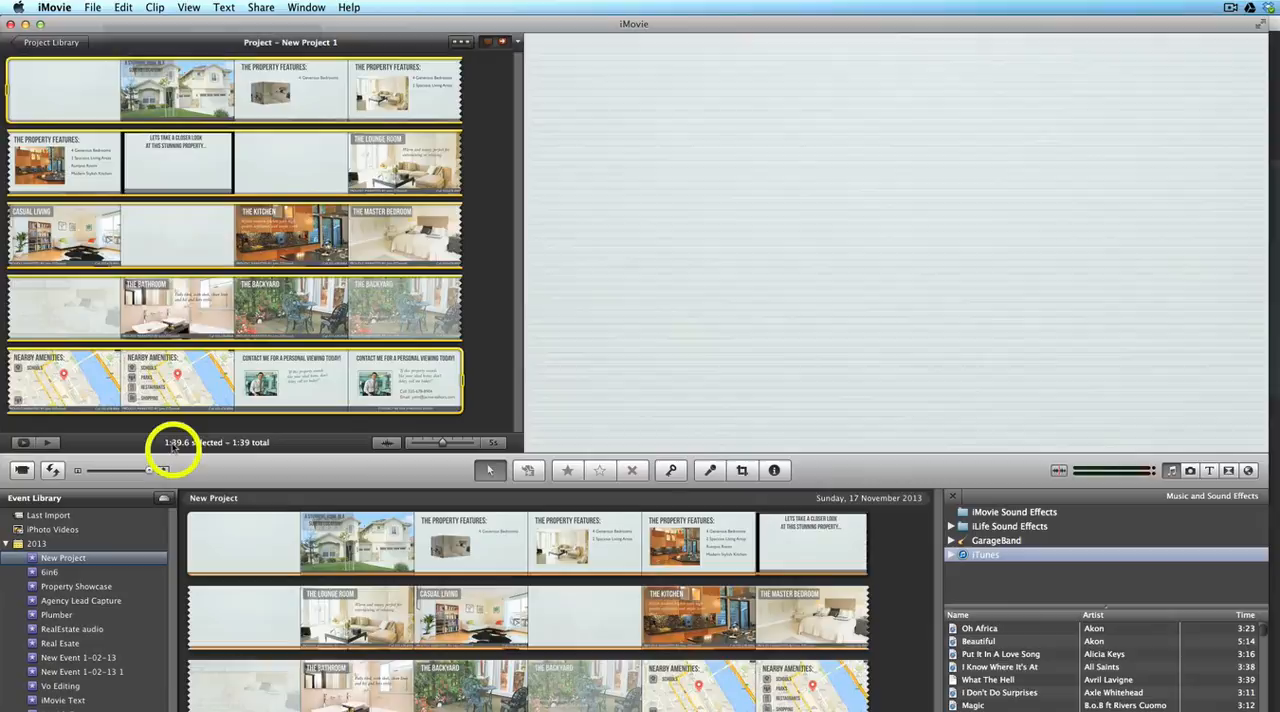
mouse_move(240, 452)
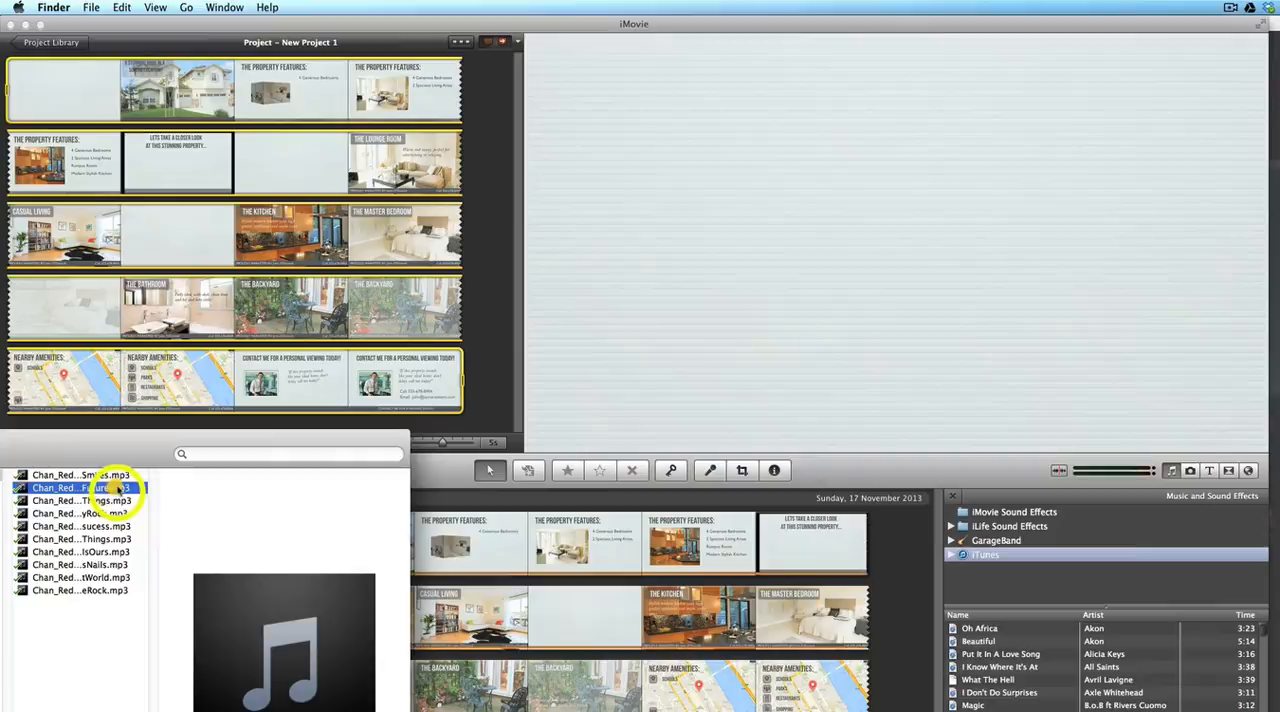
Drag the Future.mp3 track from Finder onto the project as background music
drag(80, 488, 490, 432)
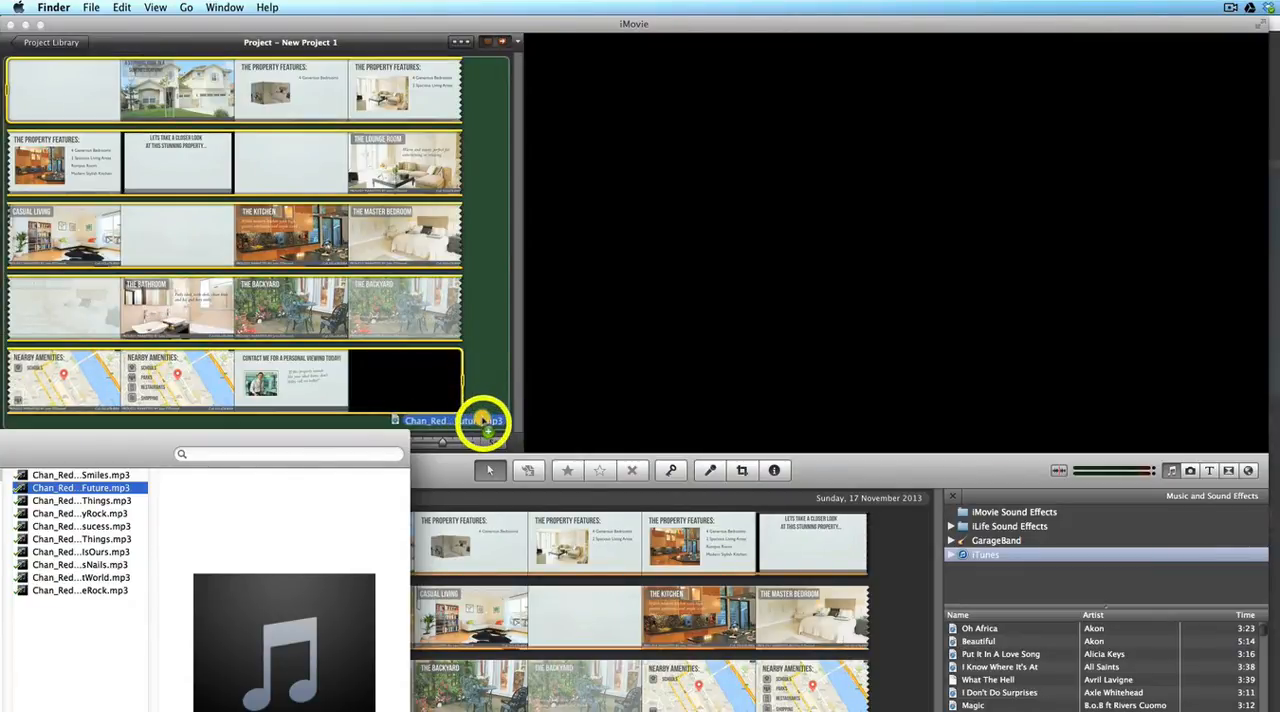
drag(484, 420, 490, 414)
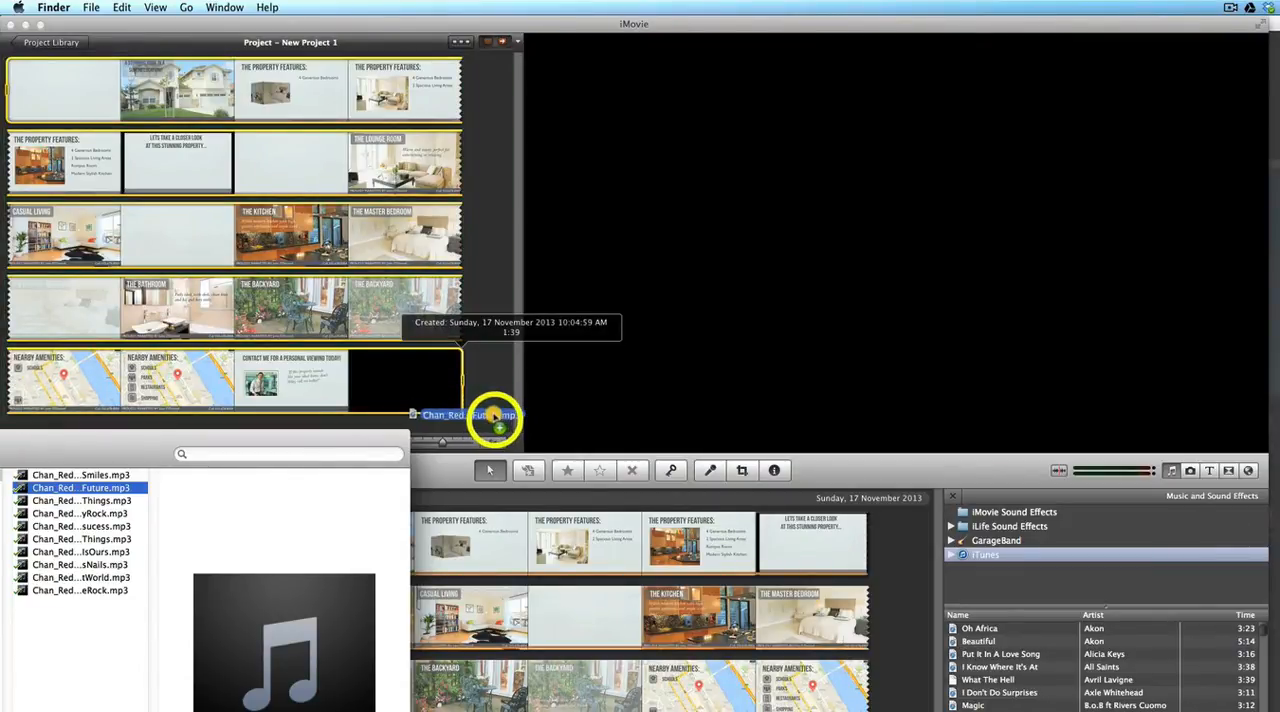
drag(490, 414, 496, 352)
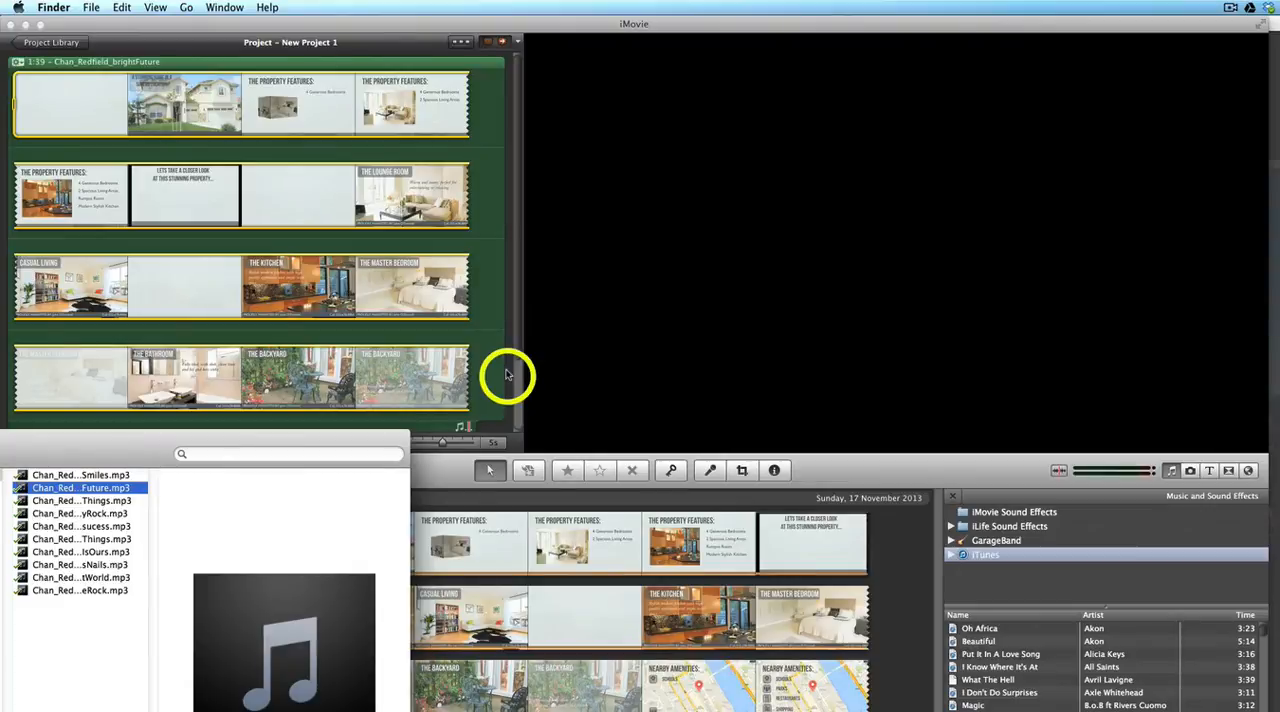
click(490, 376)
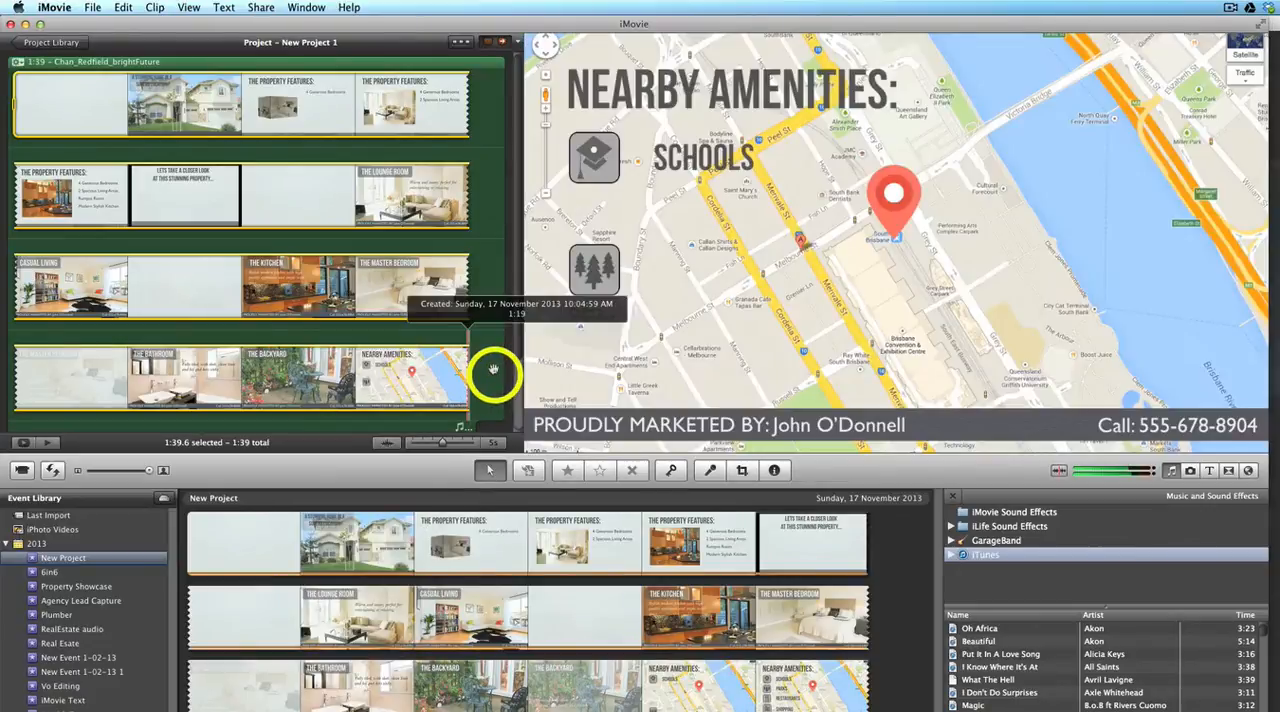
click(170, 104)
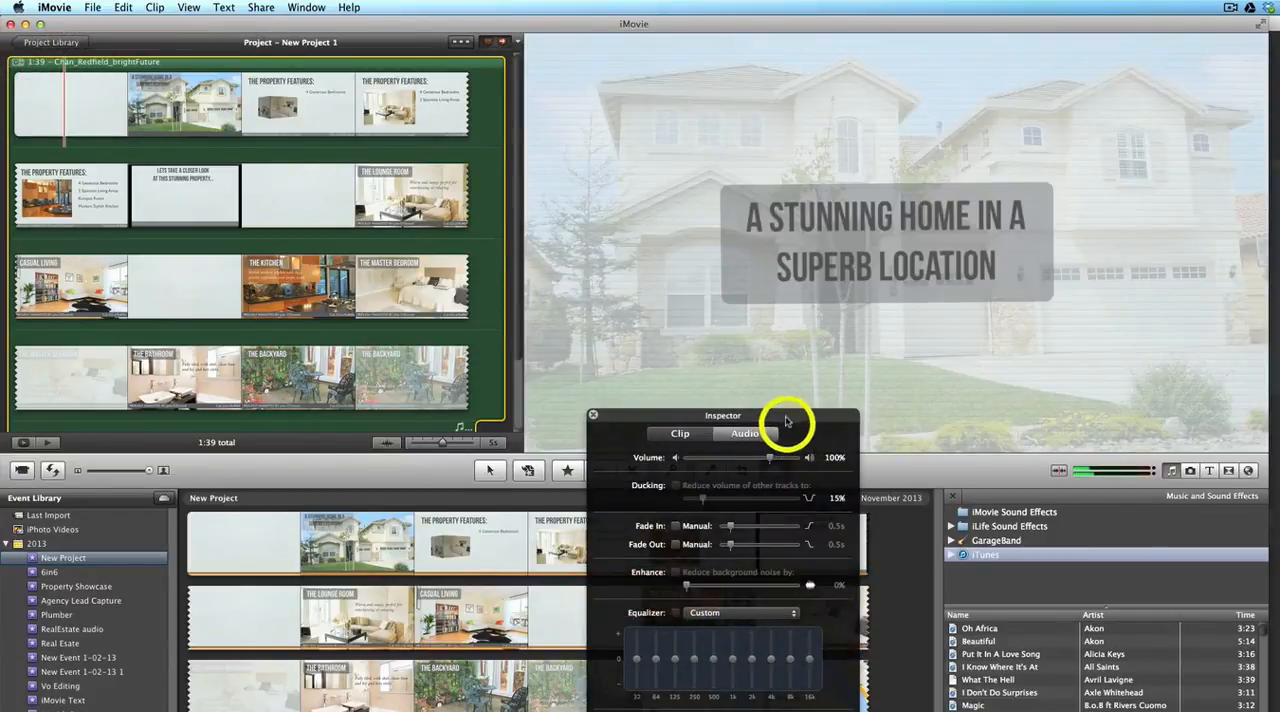
Lower the background music volume to 63% and set a manual 3.2-second fade-out
drag(724, 414, 664, 364)
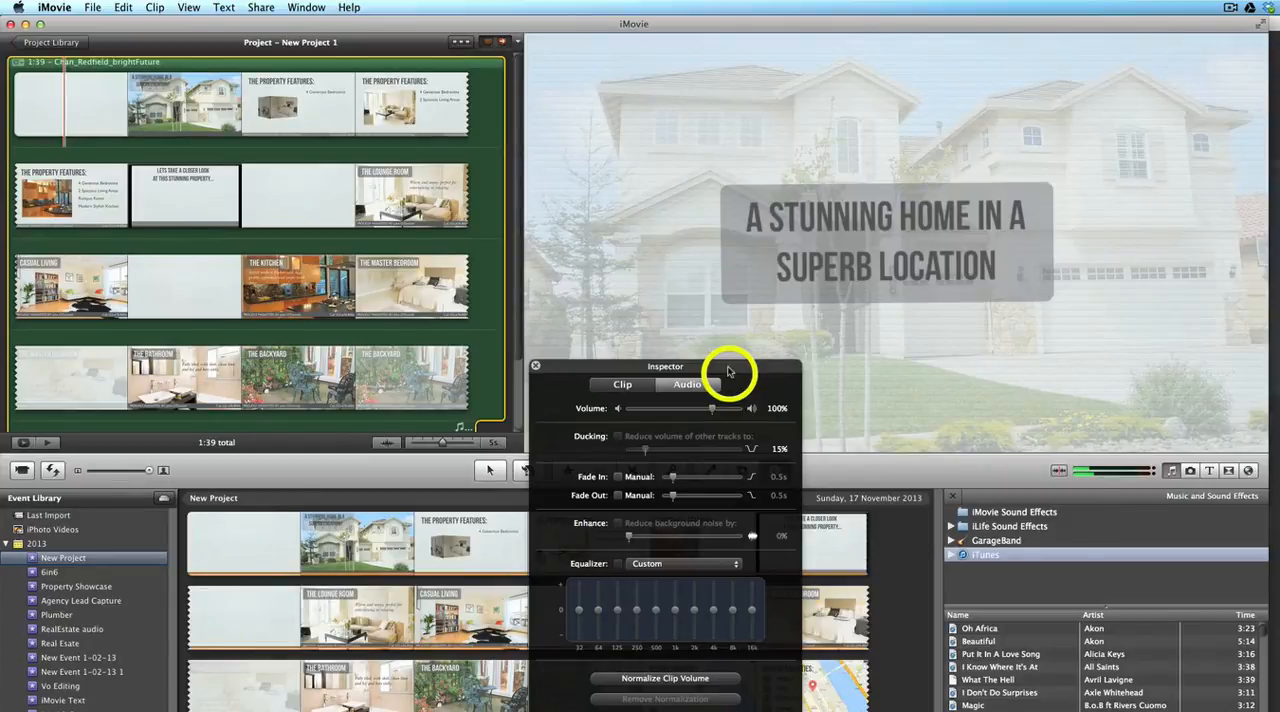
mouse_move(588, 470)
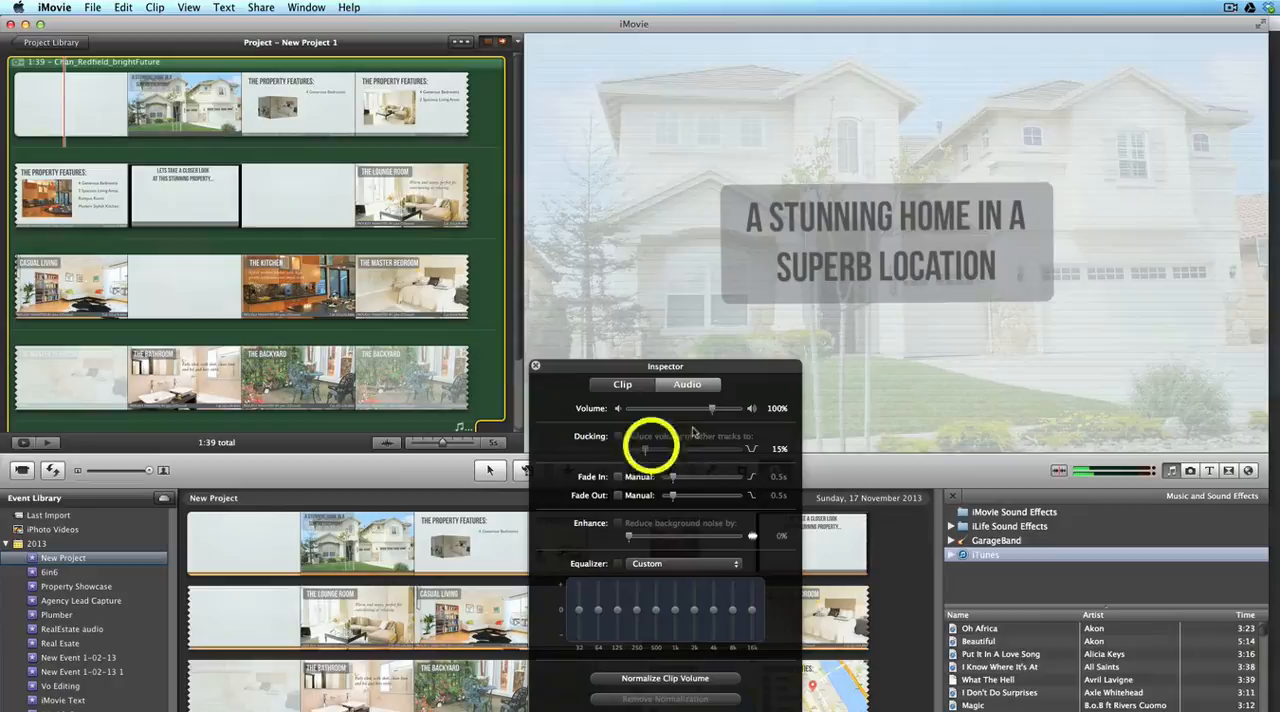
drag(712, 408, 712, 408)
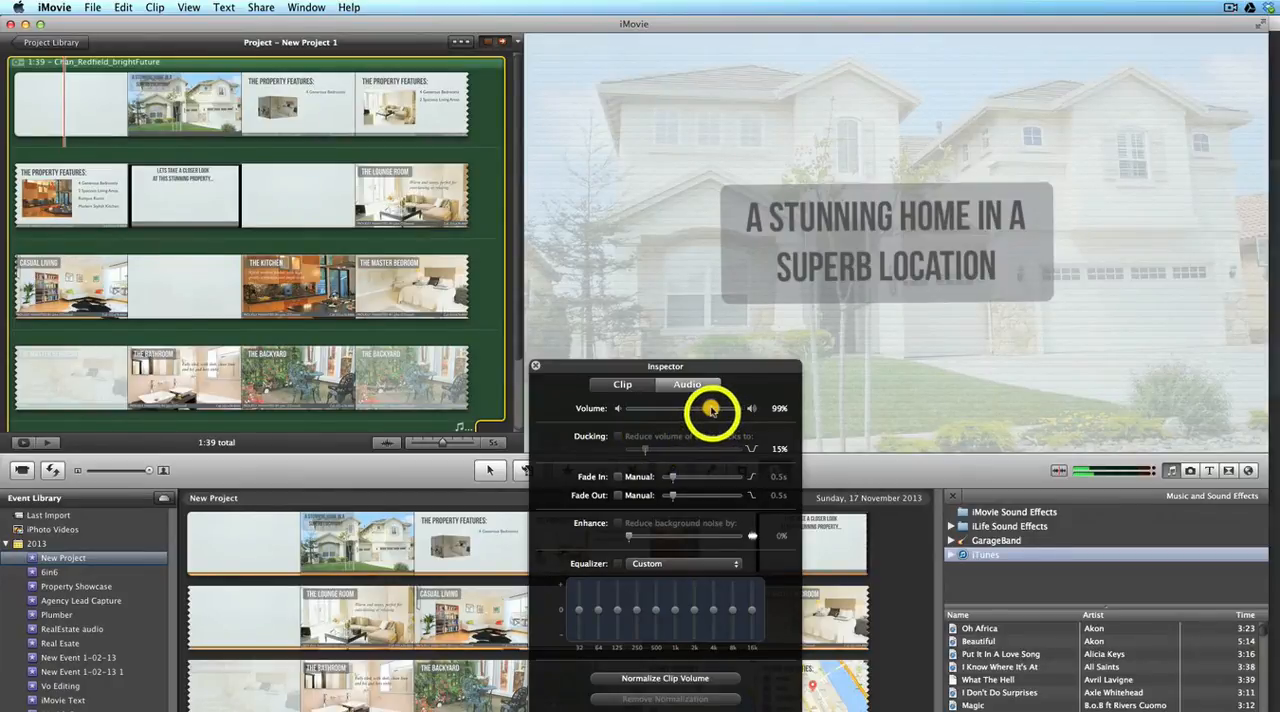
drag(712, 408, 682, 408)
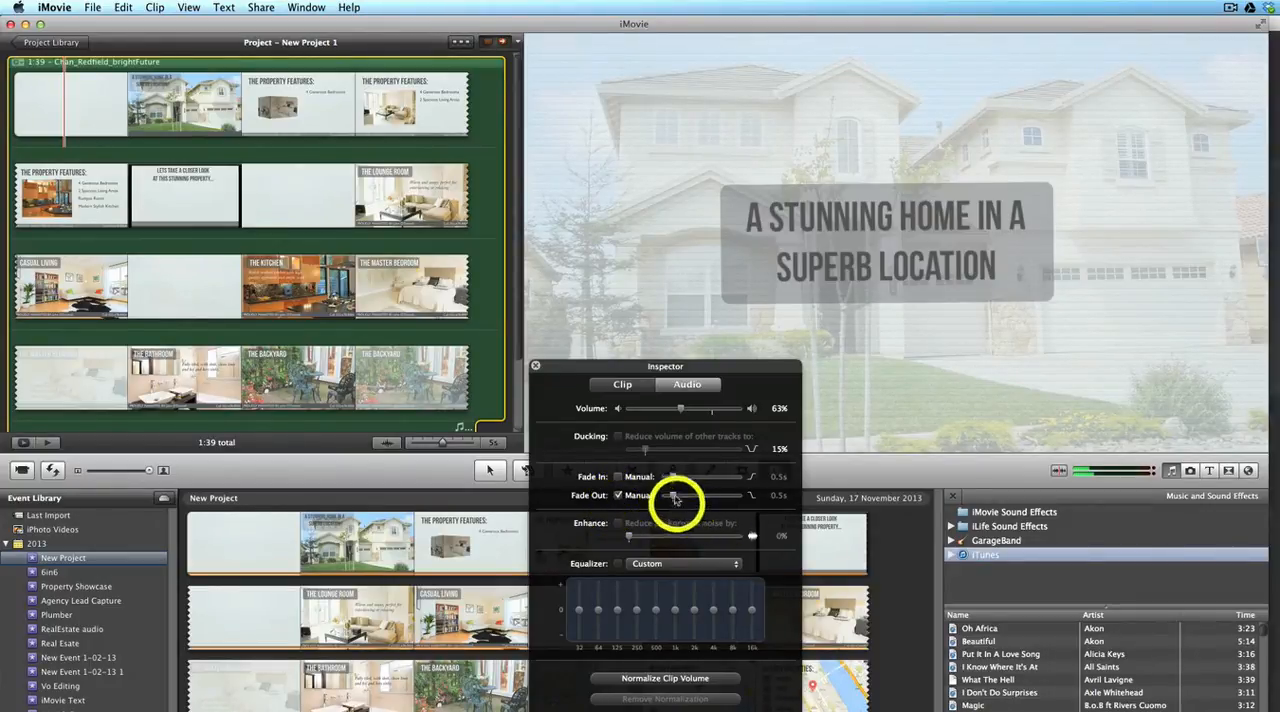
drag(676, 496, 702, 496)
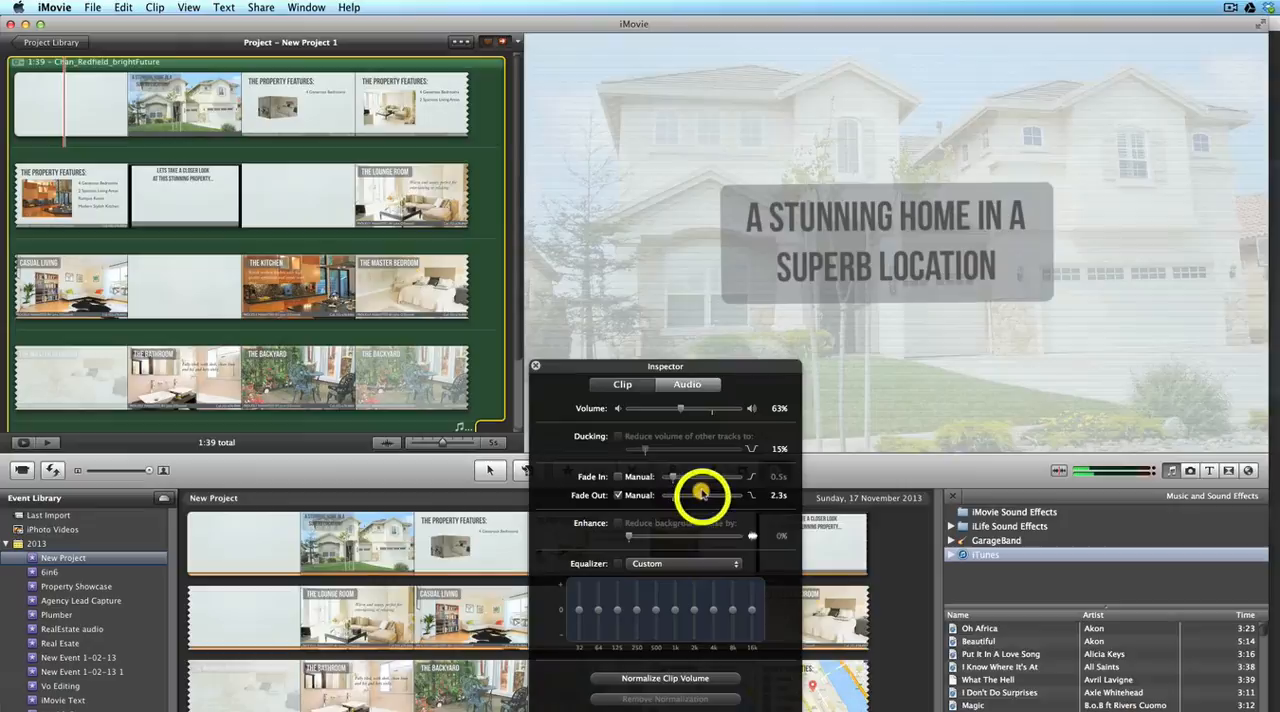
drag(700, 496, 716, 496)
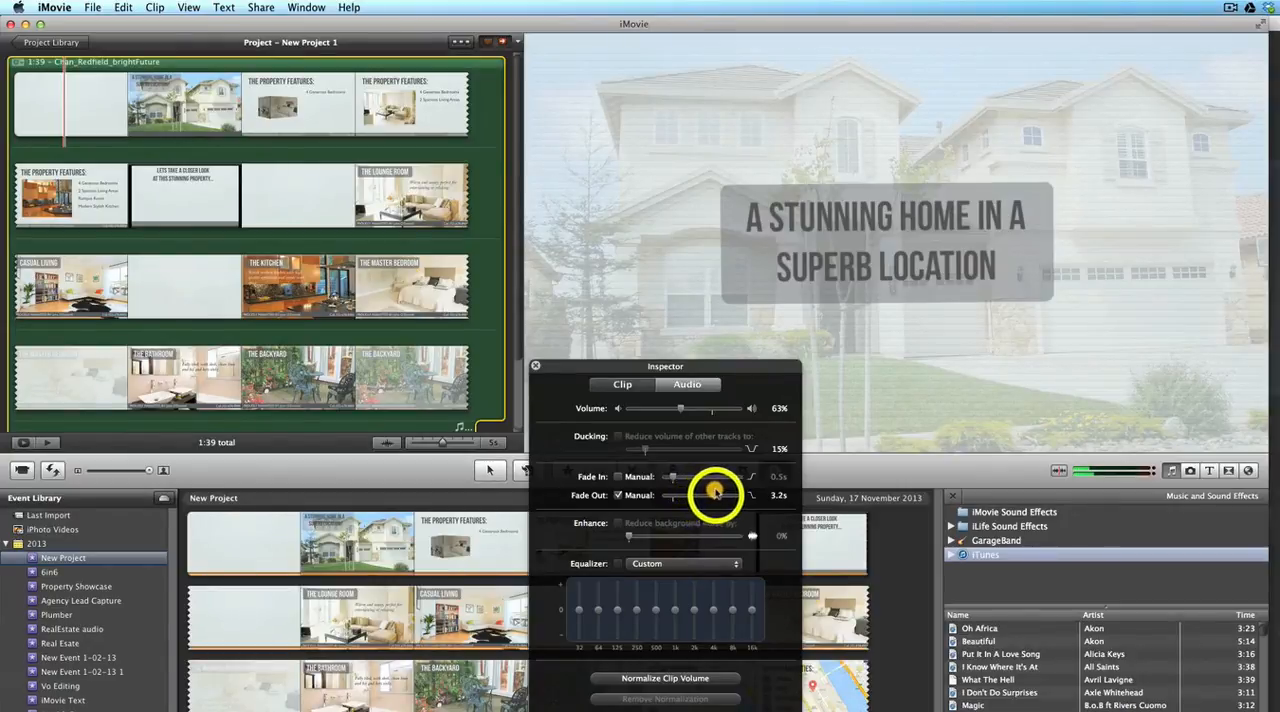
drag(716, 494, 720, 494)
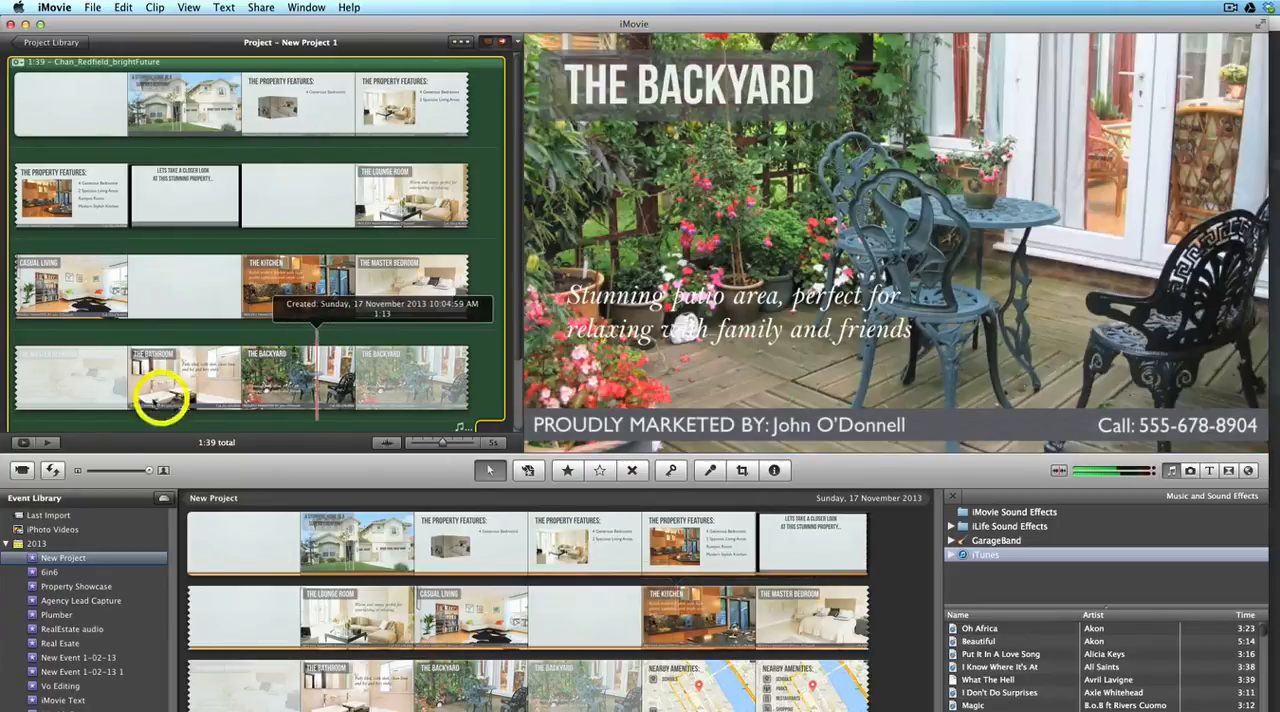
Play the whole property showcase project back from the beginning
click(48, 444)
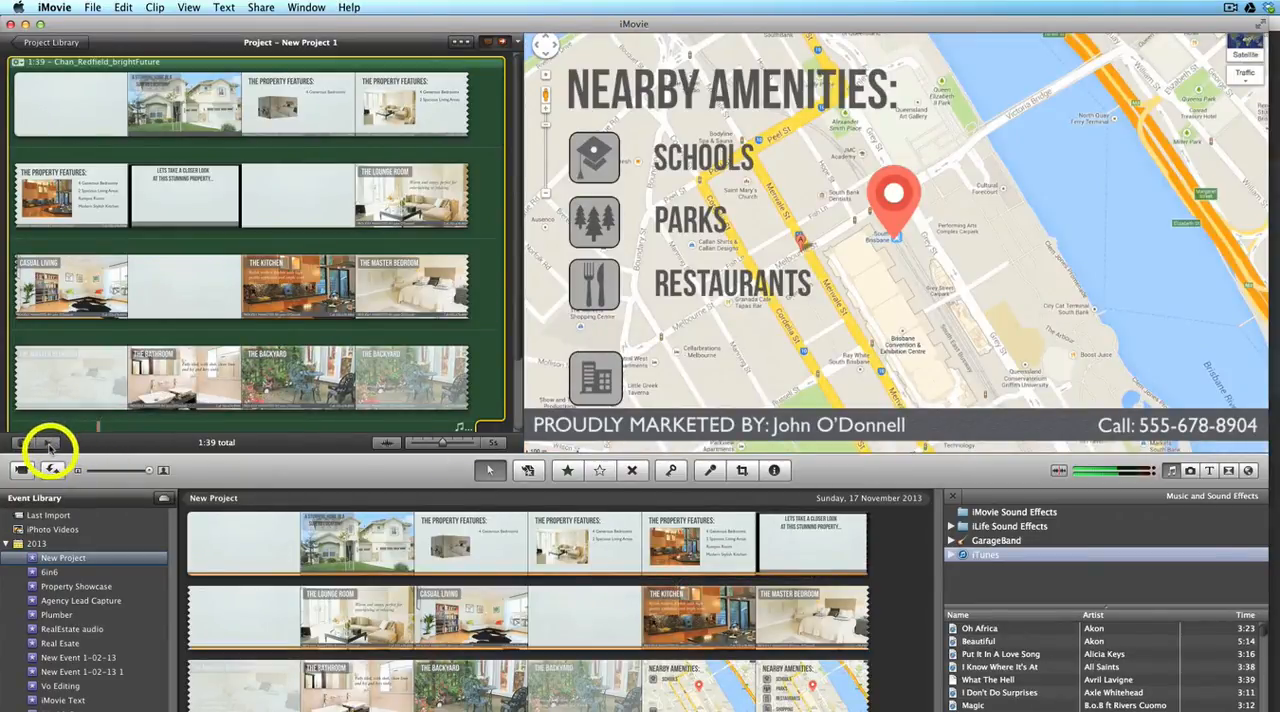
mouse_move(48, 444)
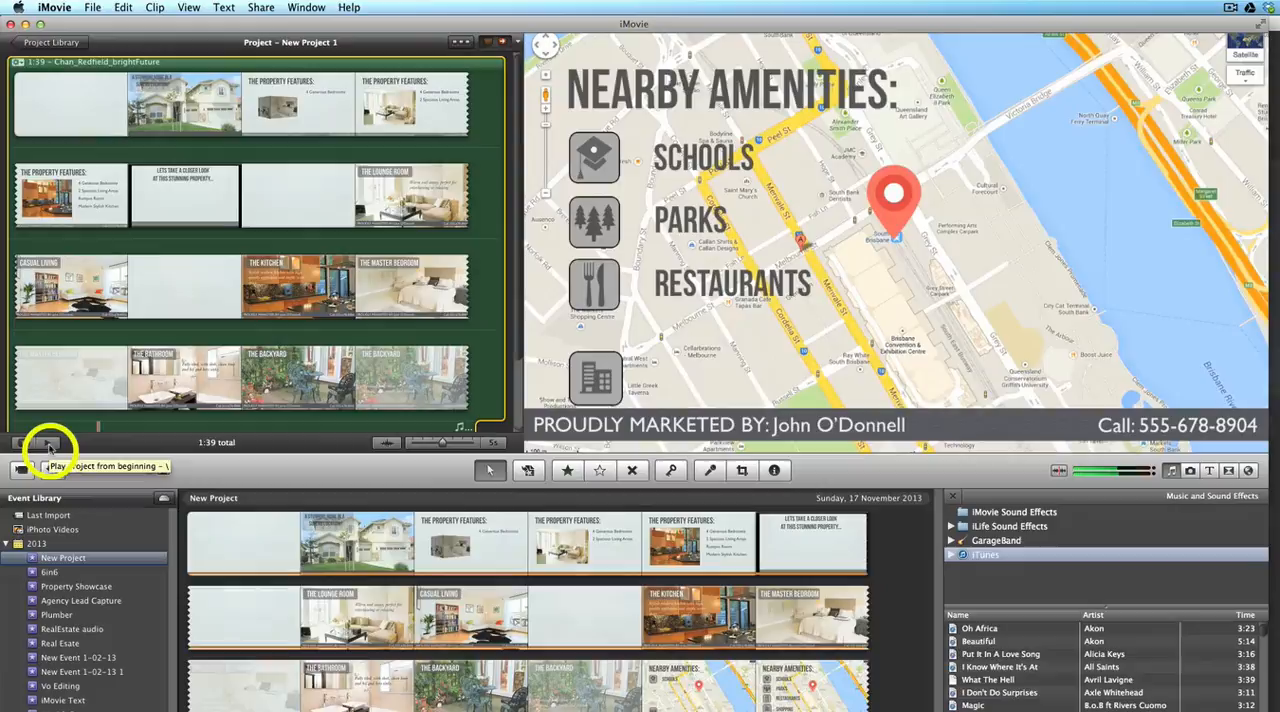
click(48, 444)
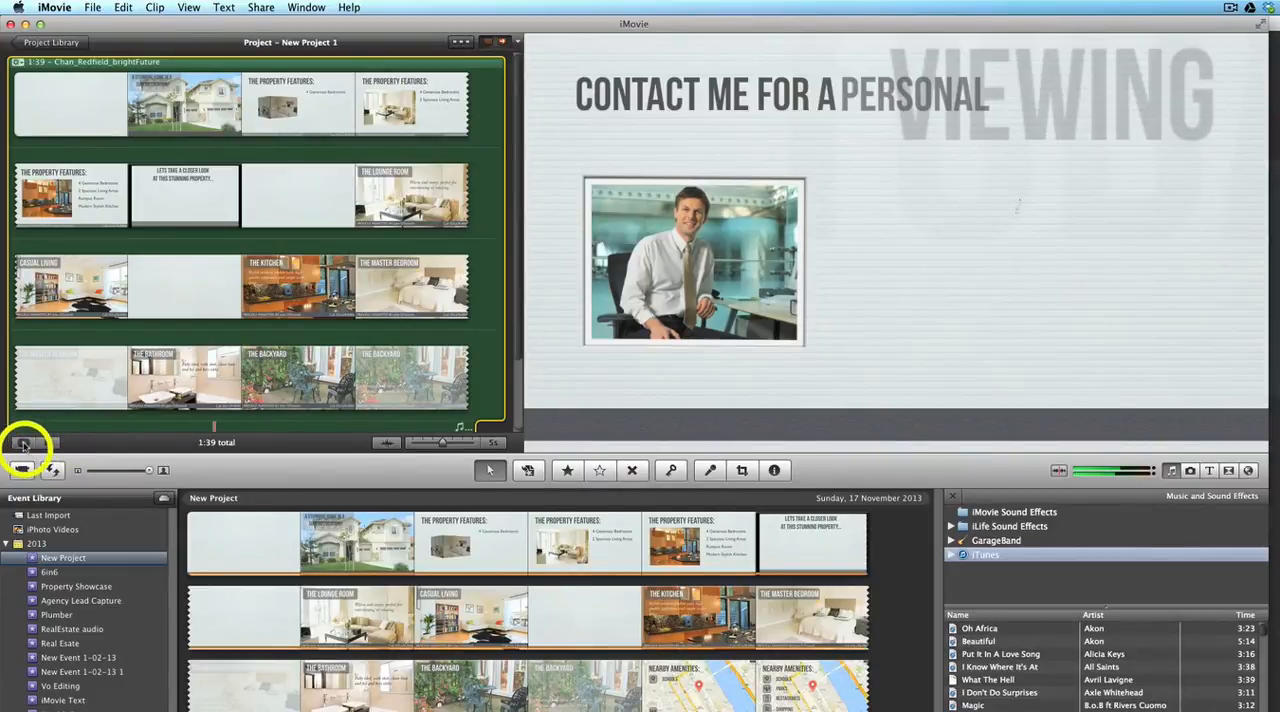
mouse_move(22, 444)
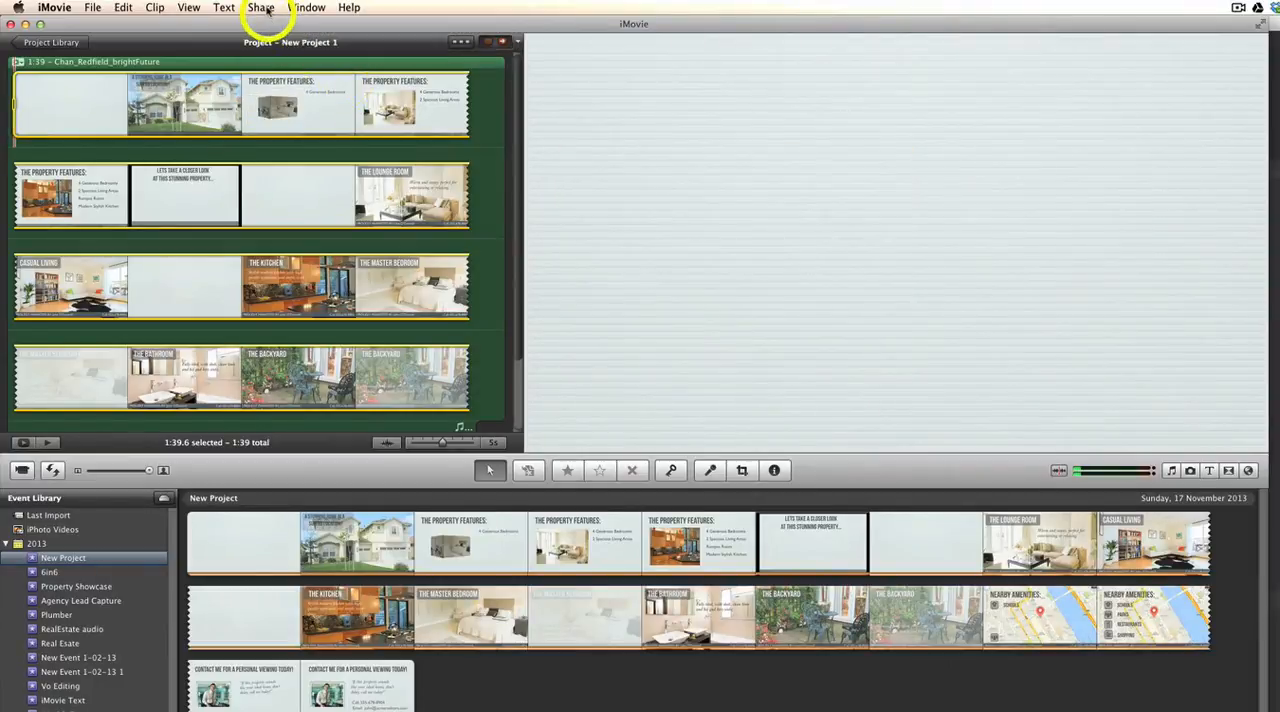
Choose Share > Export using QuickTime to export New Project 1.mov
click(260, 8)
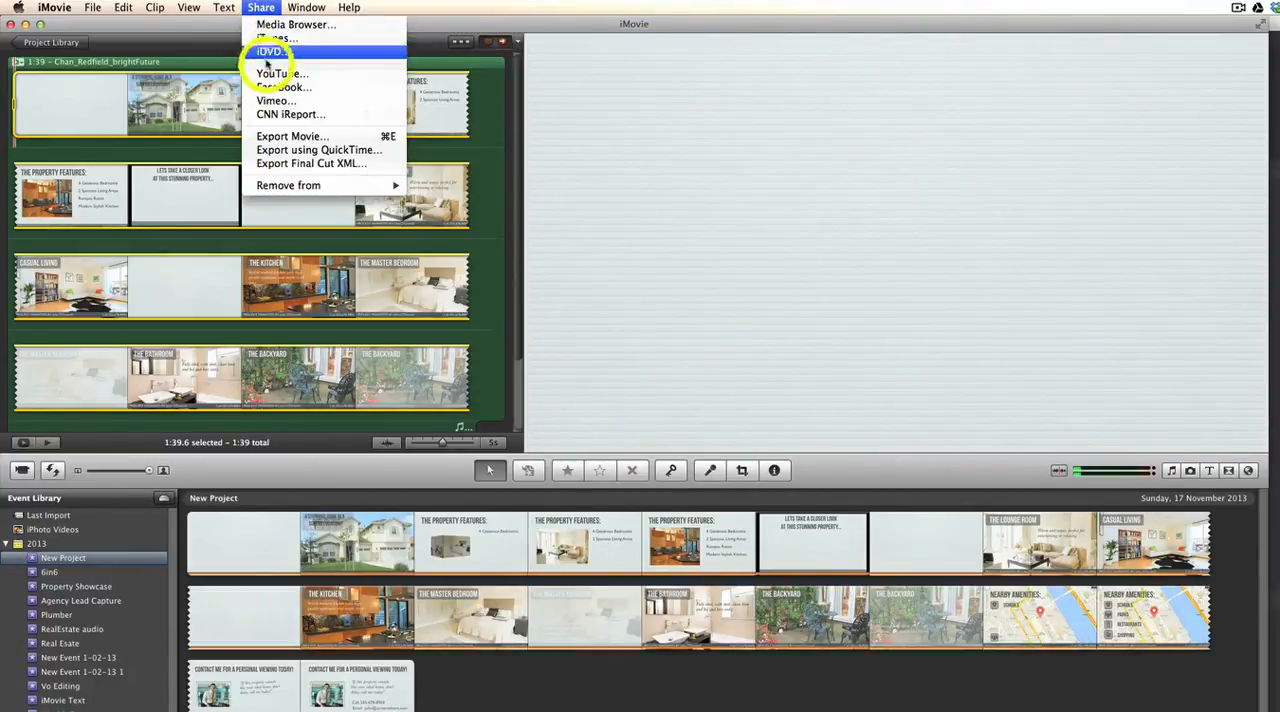
mouse_move(280, 72)
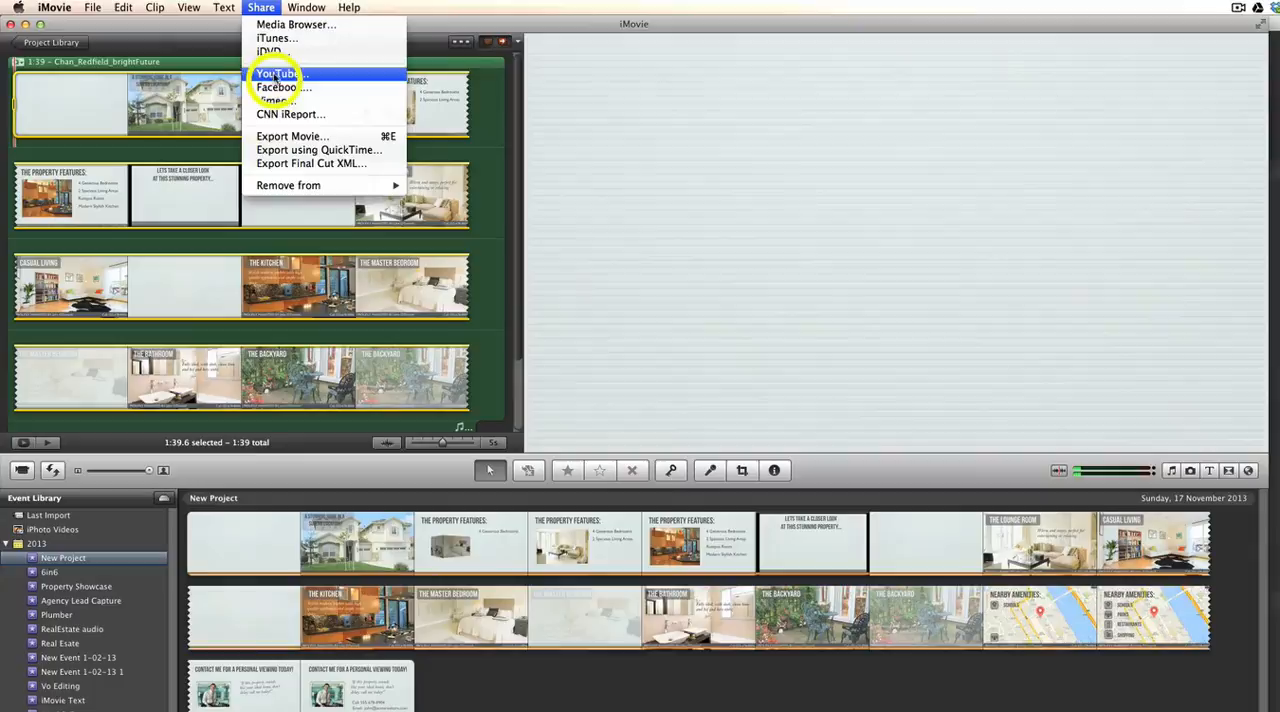
mouse_move(276, 100)
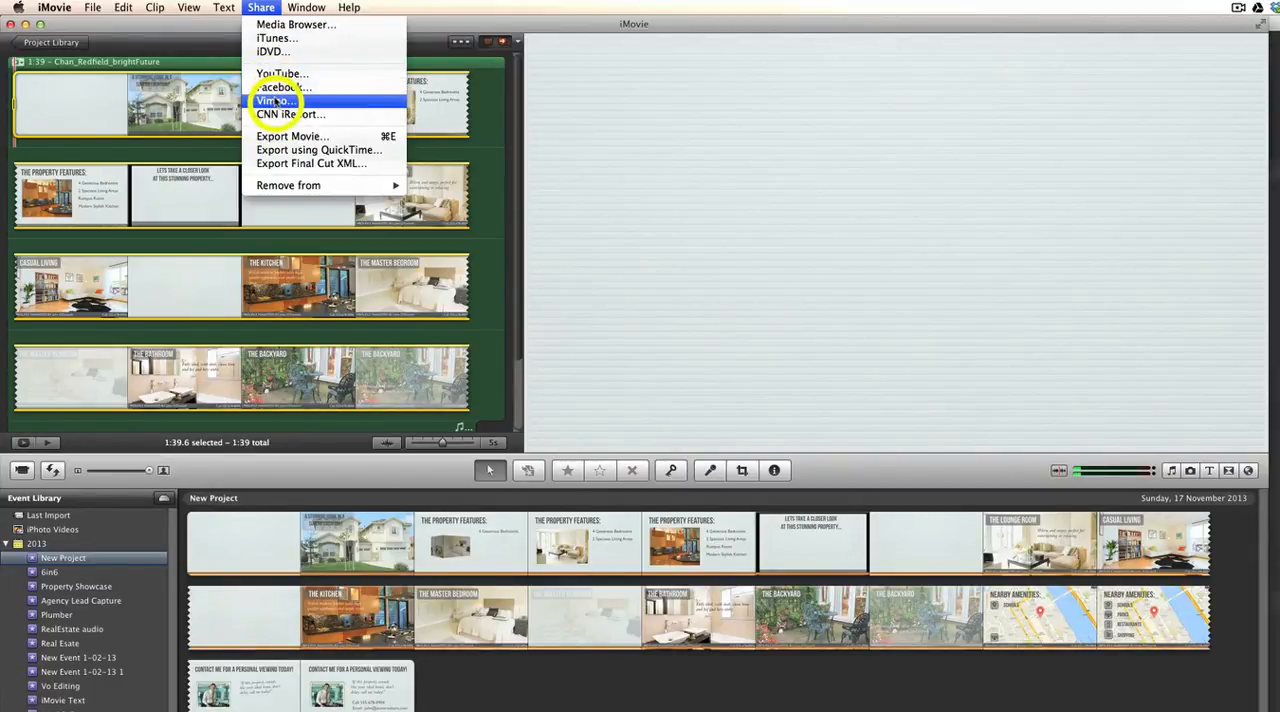
mouse_move(290, 114)
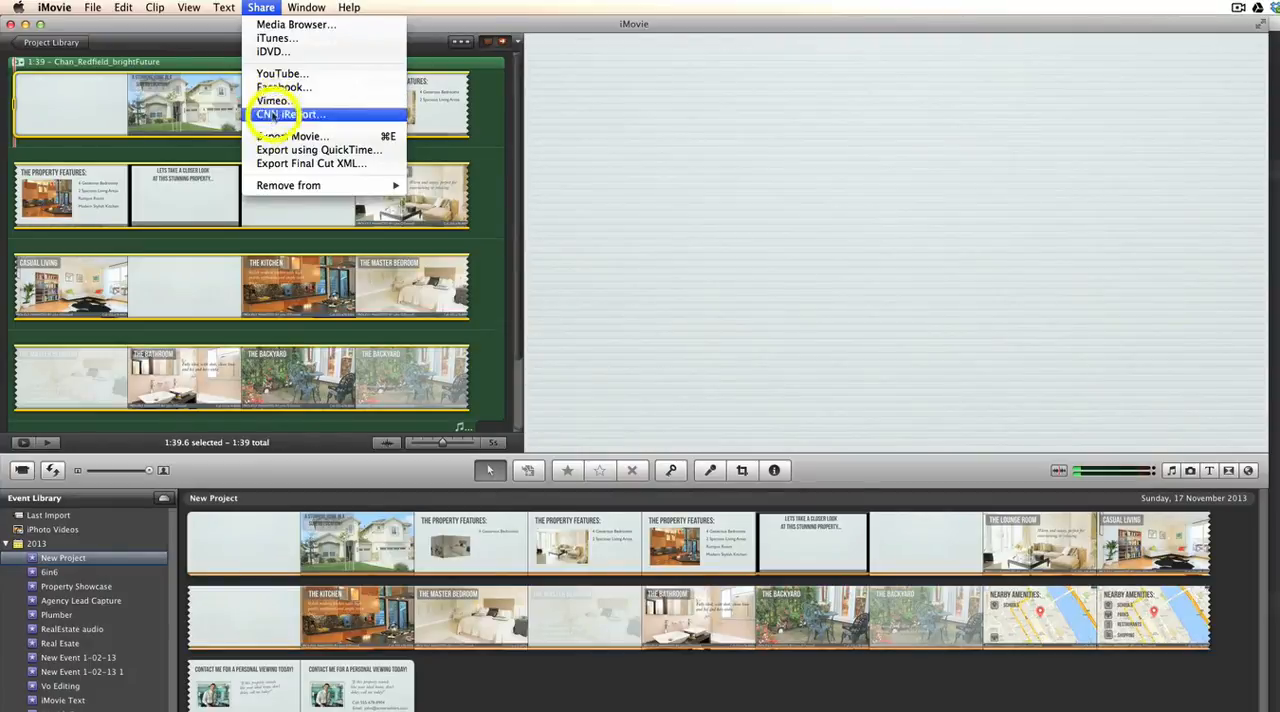
mouse_move(320, 148)
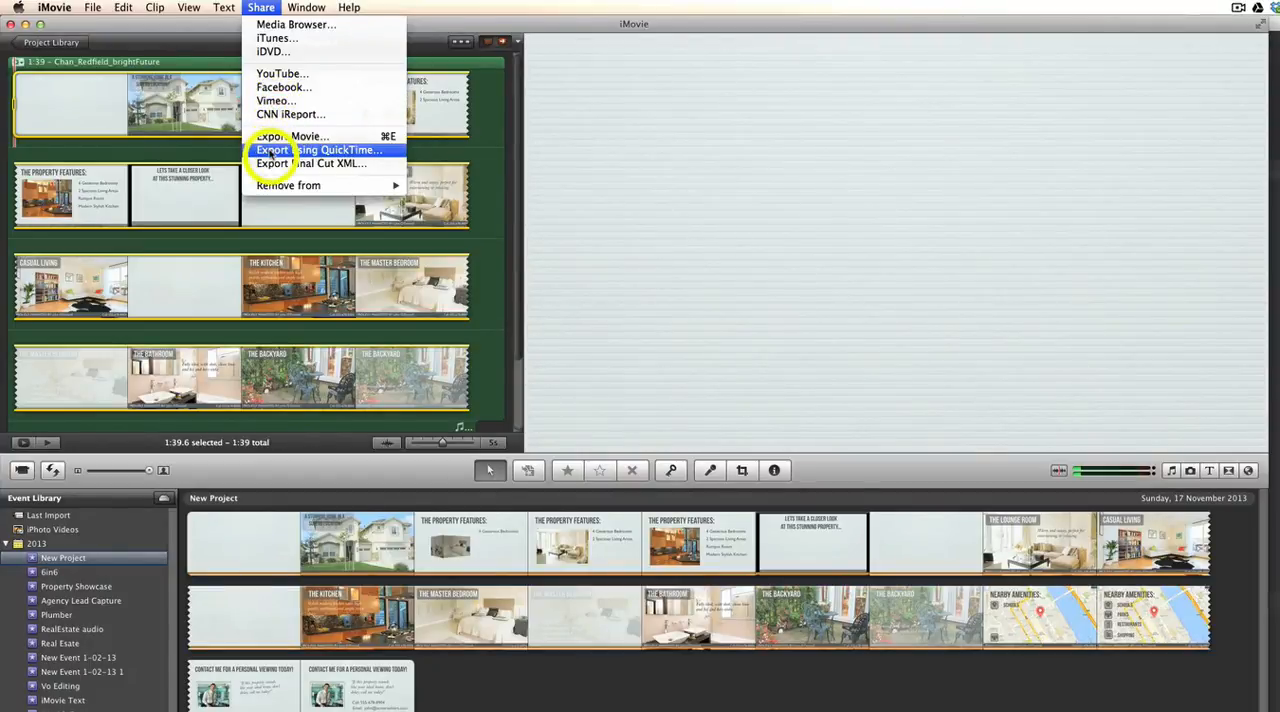
click(320, 148)
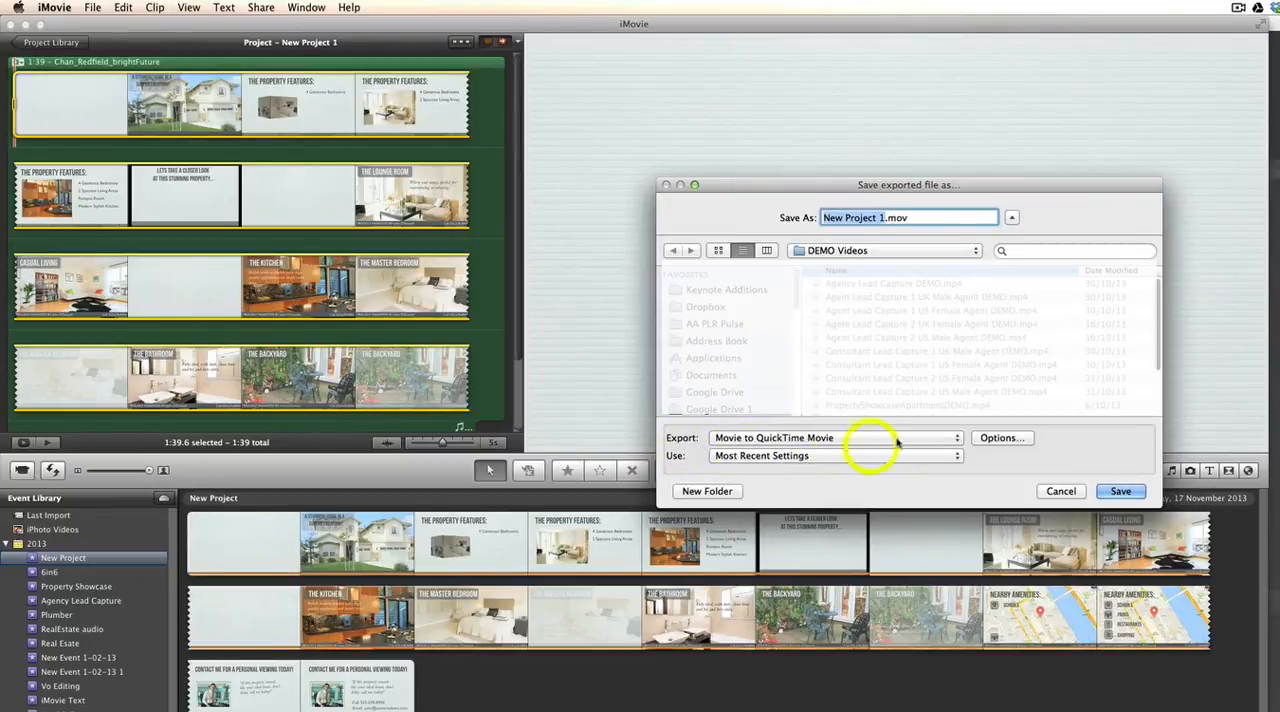
Set the export format to Movie to MPEG-4 and save New Project 1.mp4
click(836, 436)
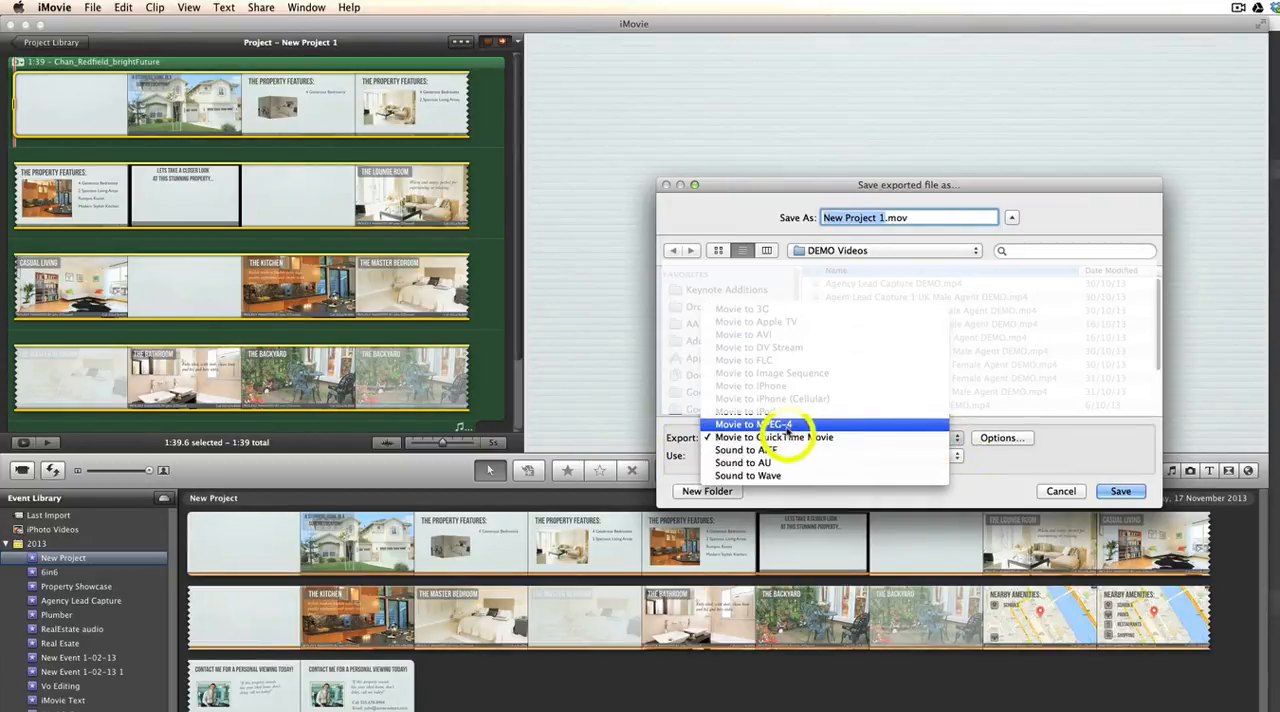
click(756, 424)
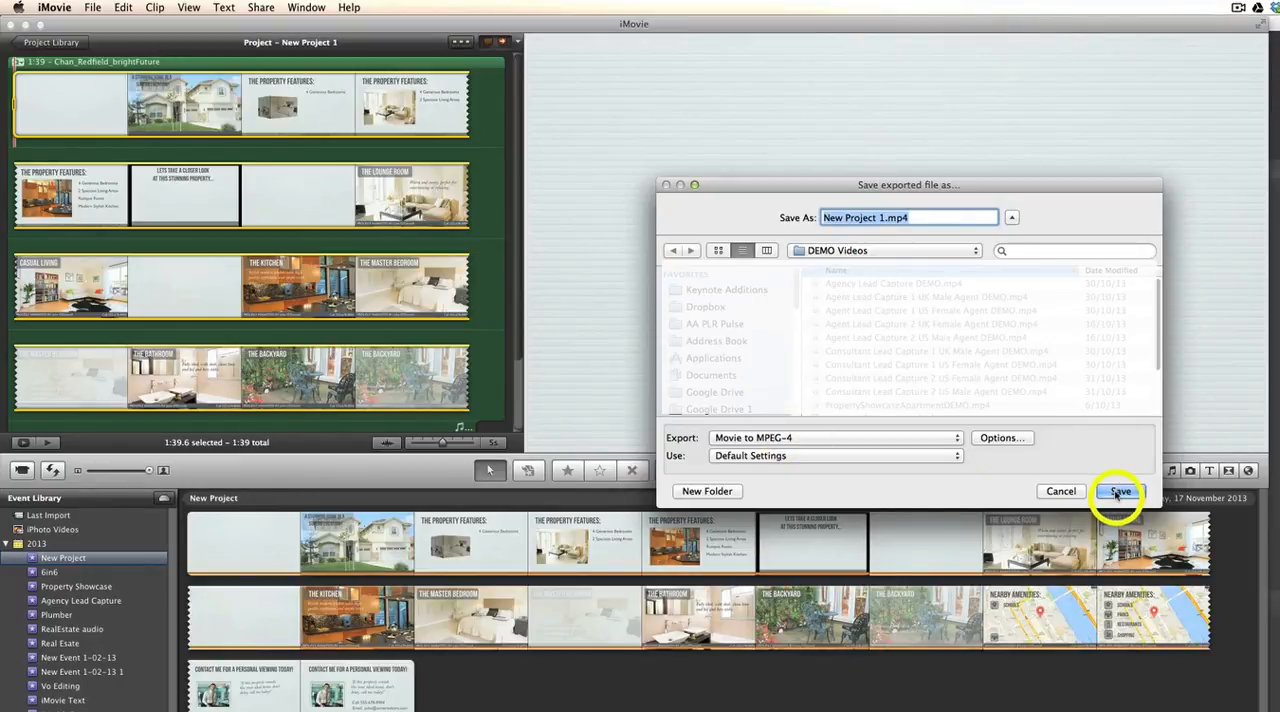
click(1120, 492)
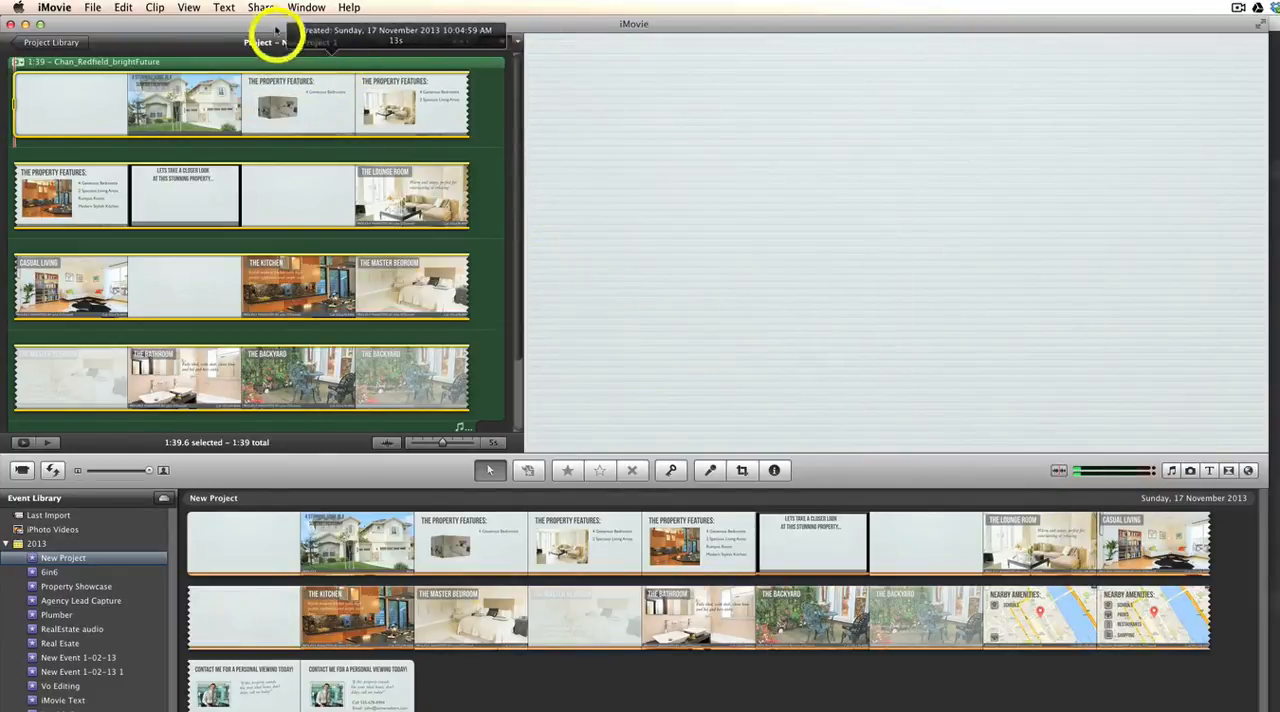
Start Share > Export Movie with the file named New Project 1
click(260, 8)
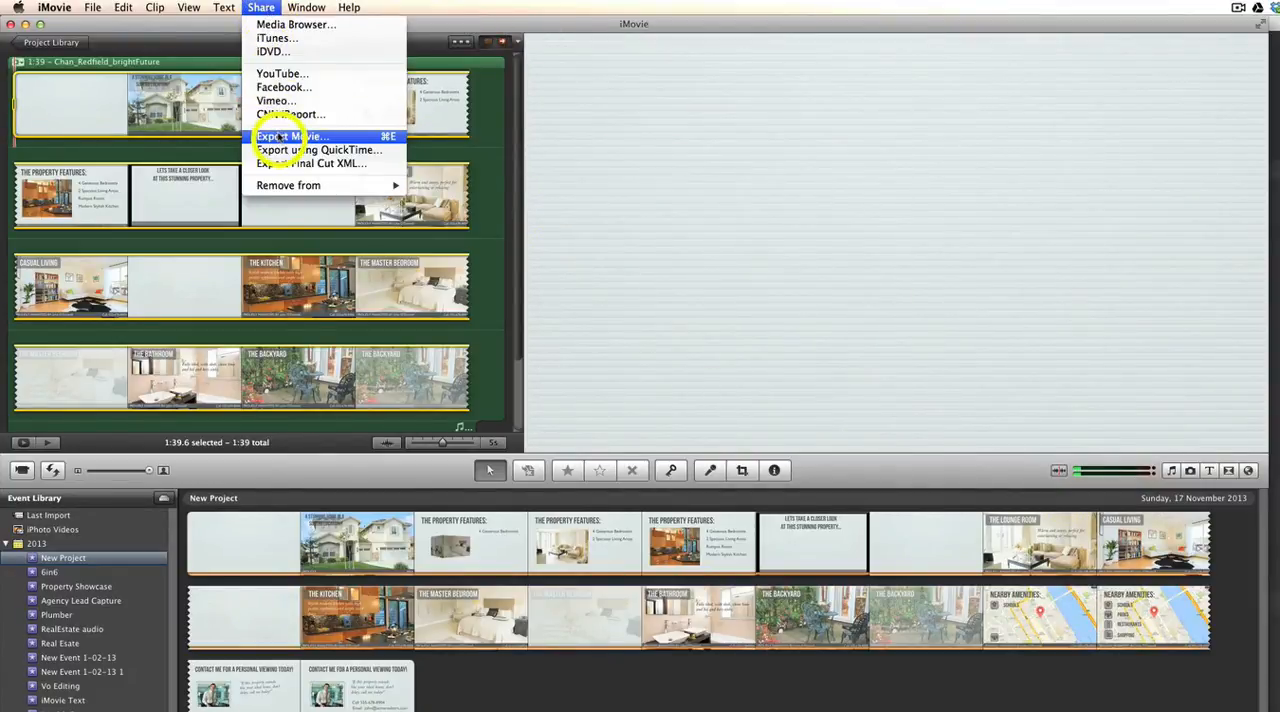
click(292, 136)
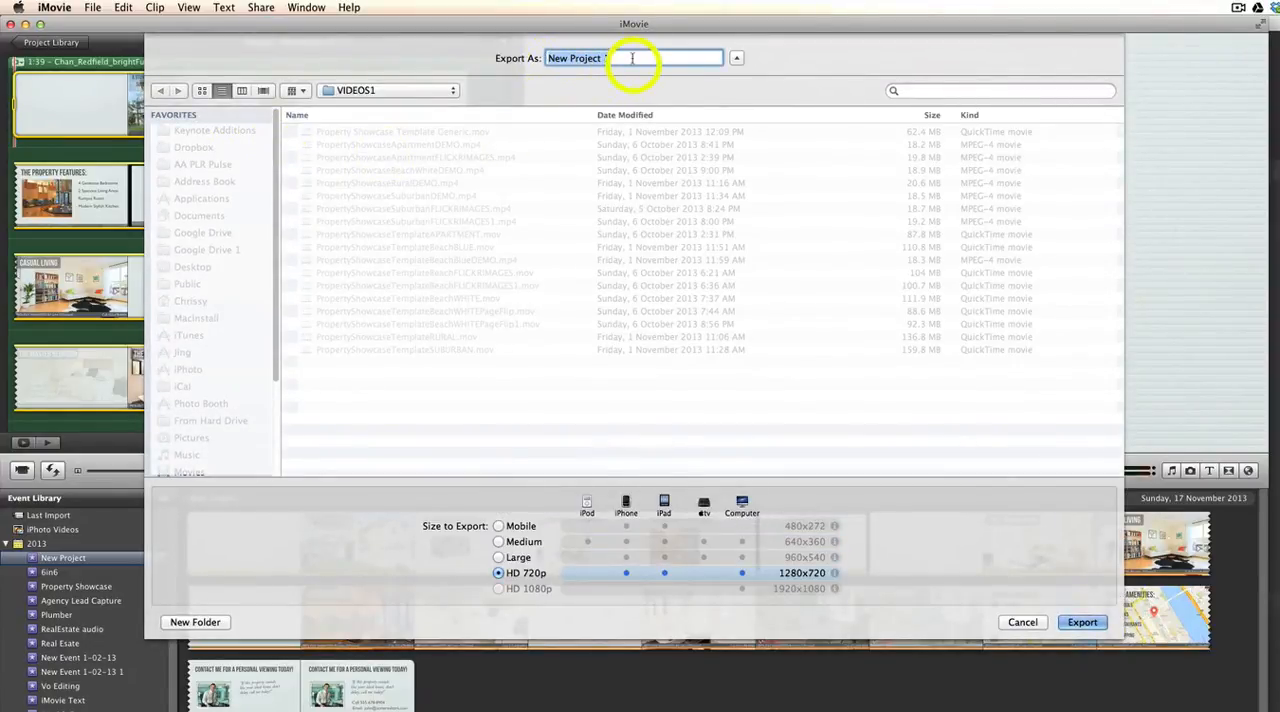
text(1)
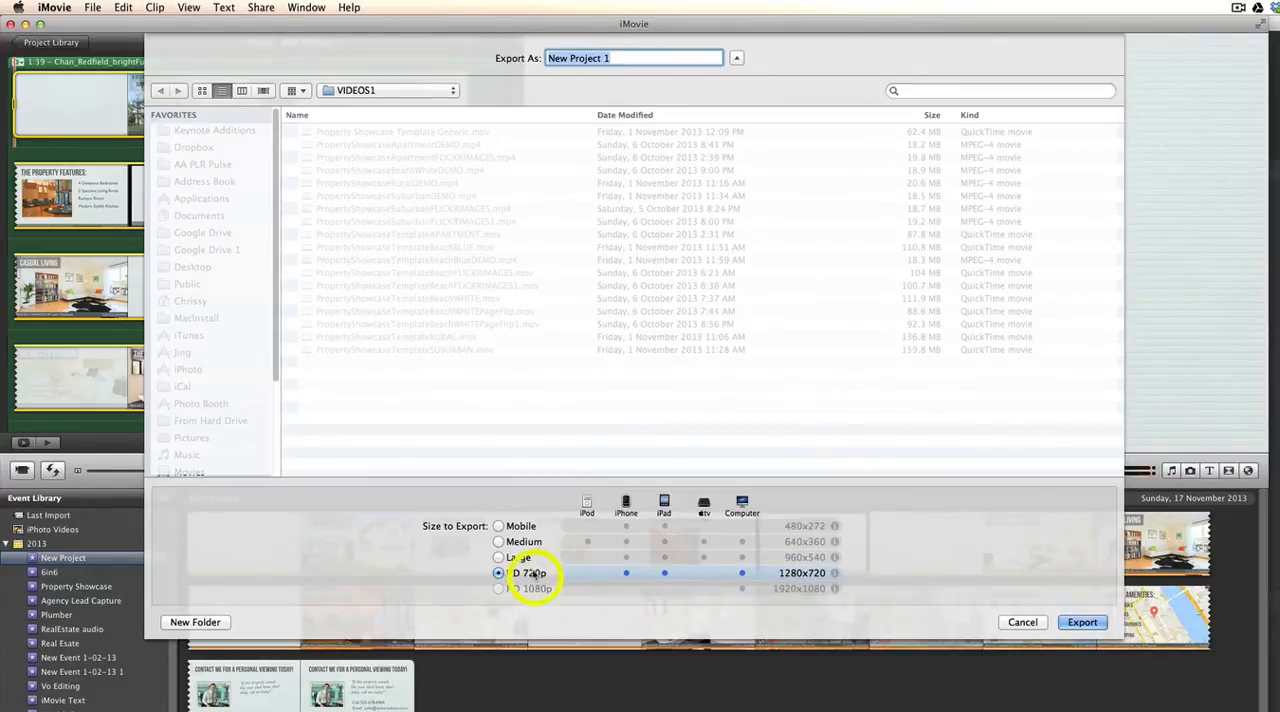
Try the 960x540, 640x360 and 480x272 sizes, then settle on HD 720p (1280x720)
click(498, 556)
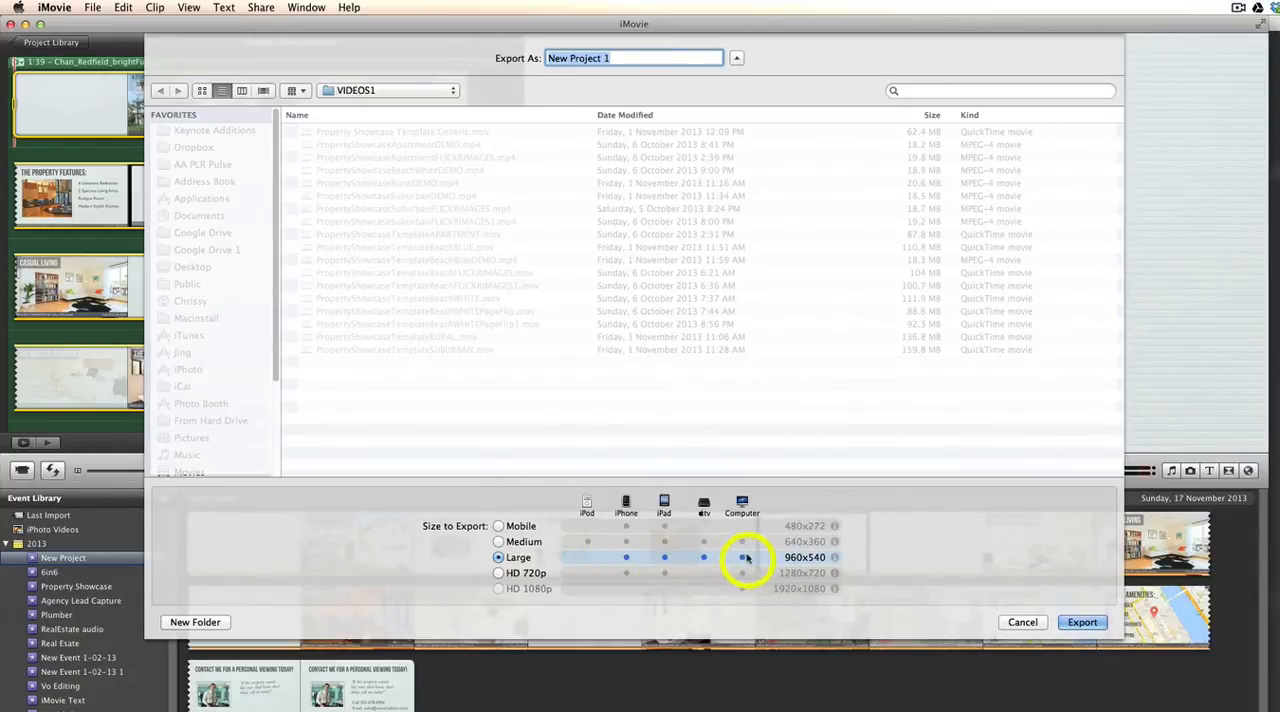
click(498, 540)
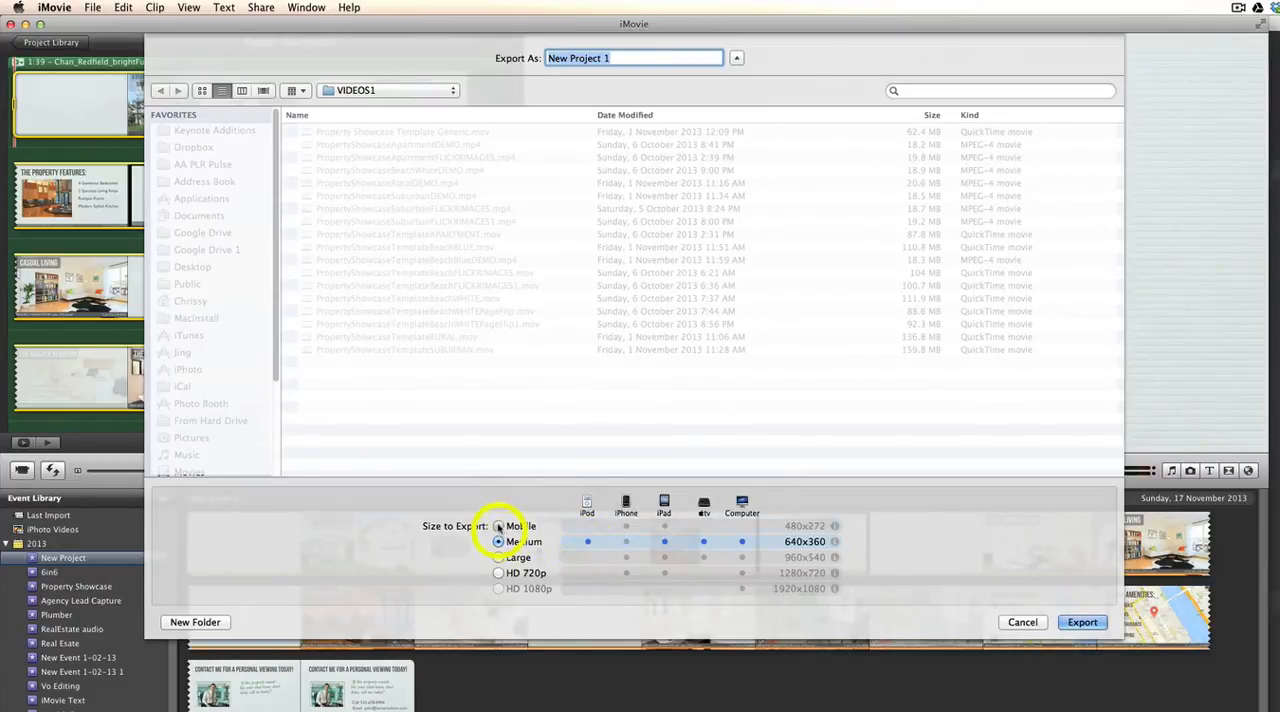
click(498, 524)
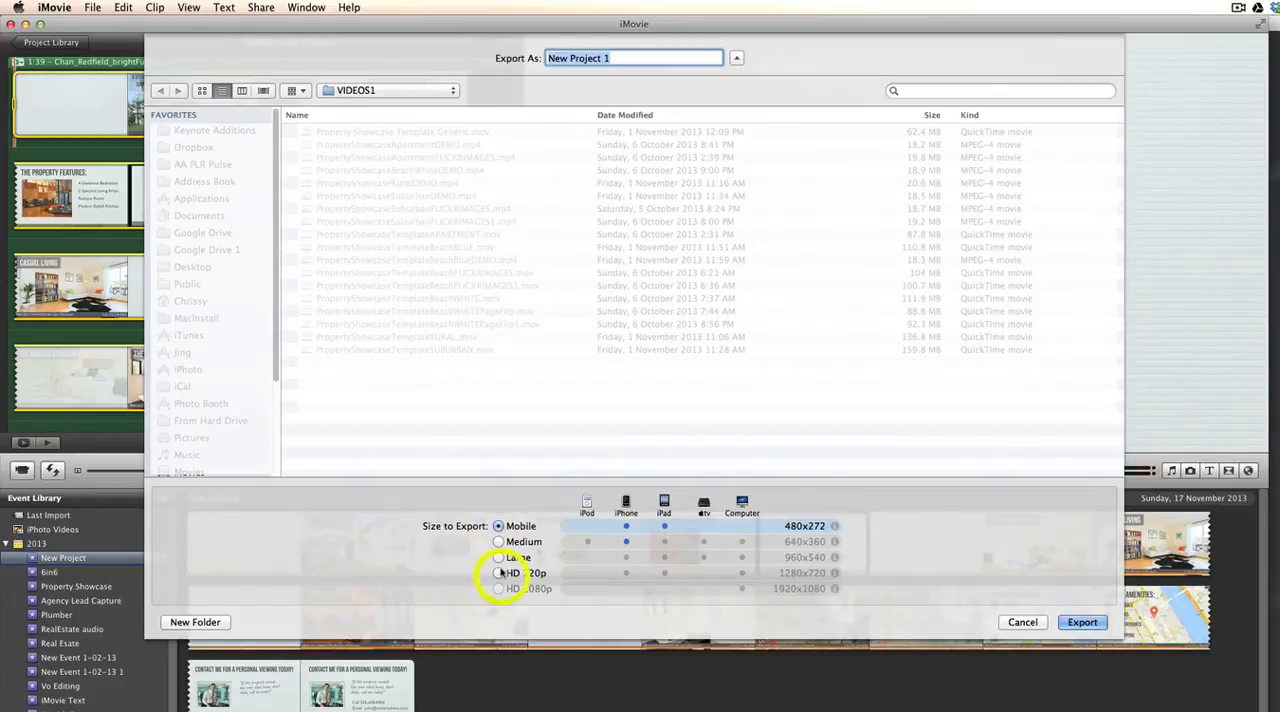
click(498, 572)
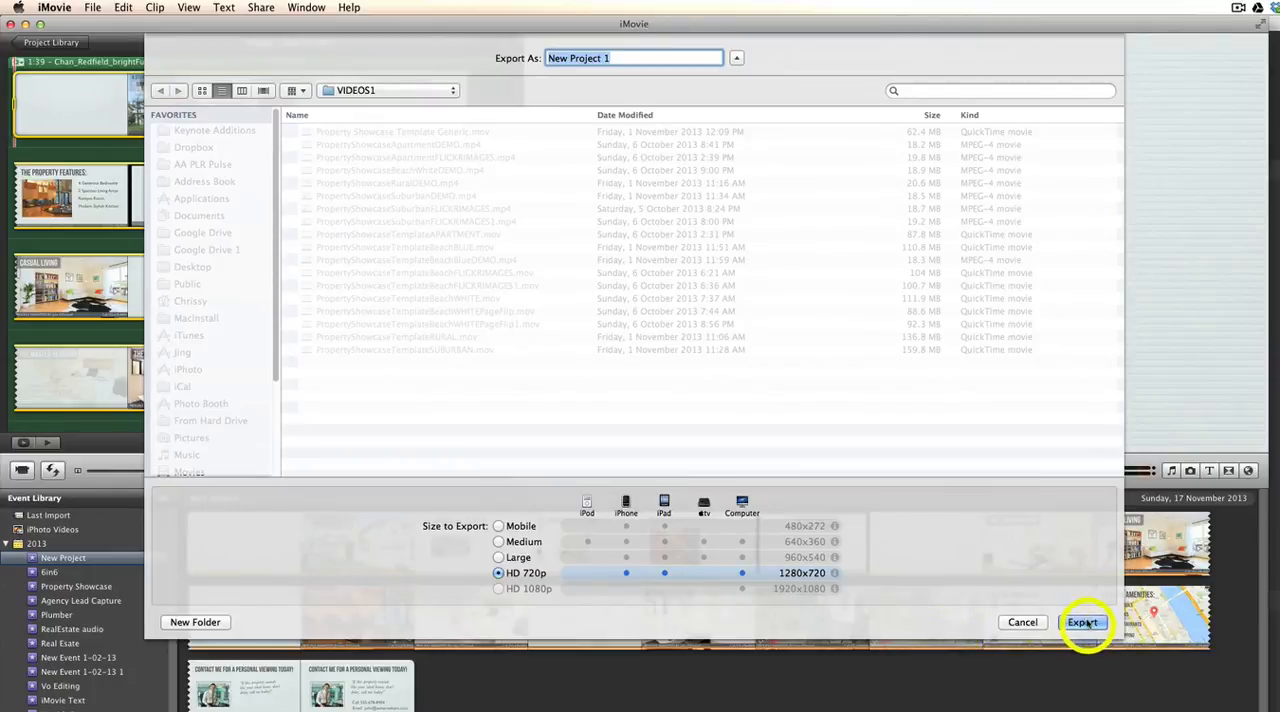
mouse_move(418, 560)
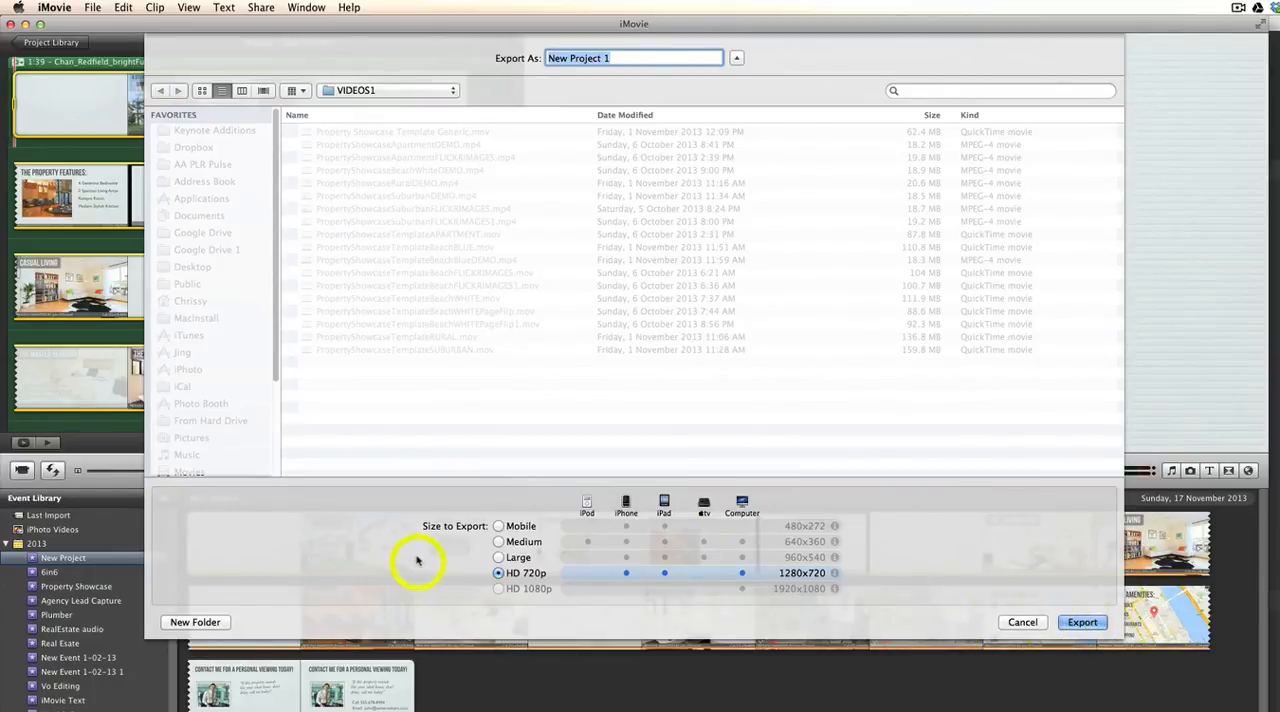